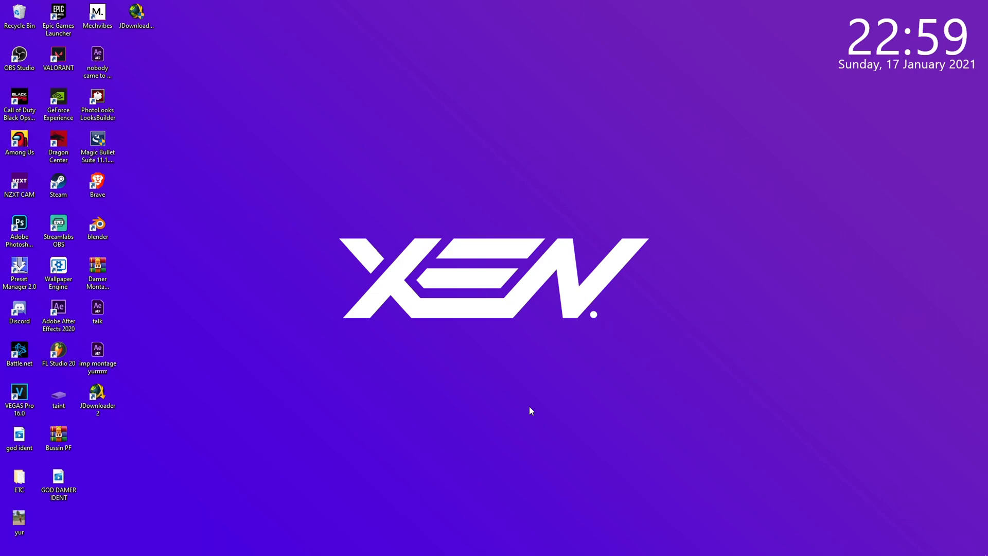
{"action": "mouse_move", "coordinate": [605, 549]}
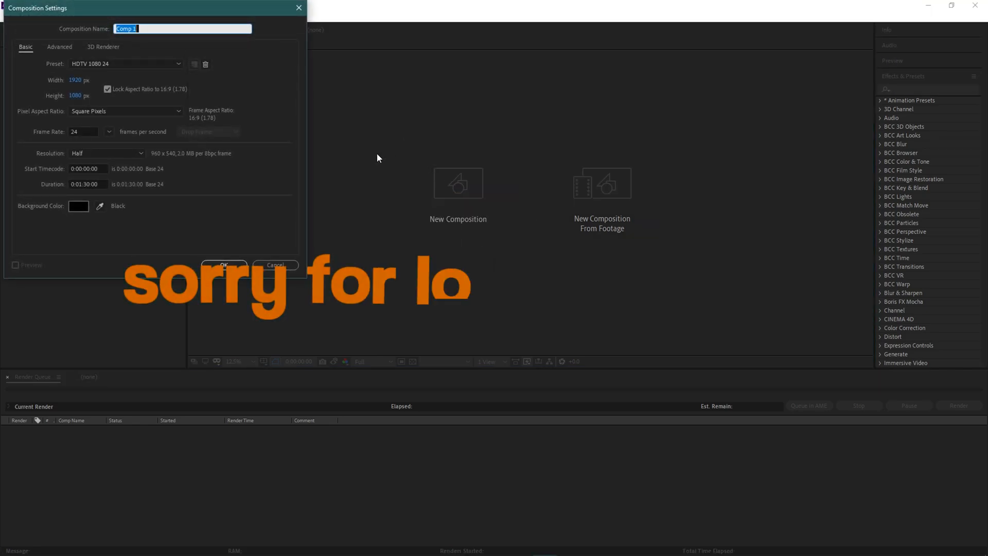
- Create a new HDTV 1080 24 composition named 'tutorial' and confirm it
{"action": "type", "text": "tutorial"}
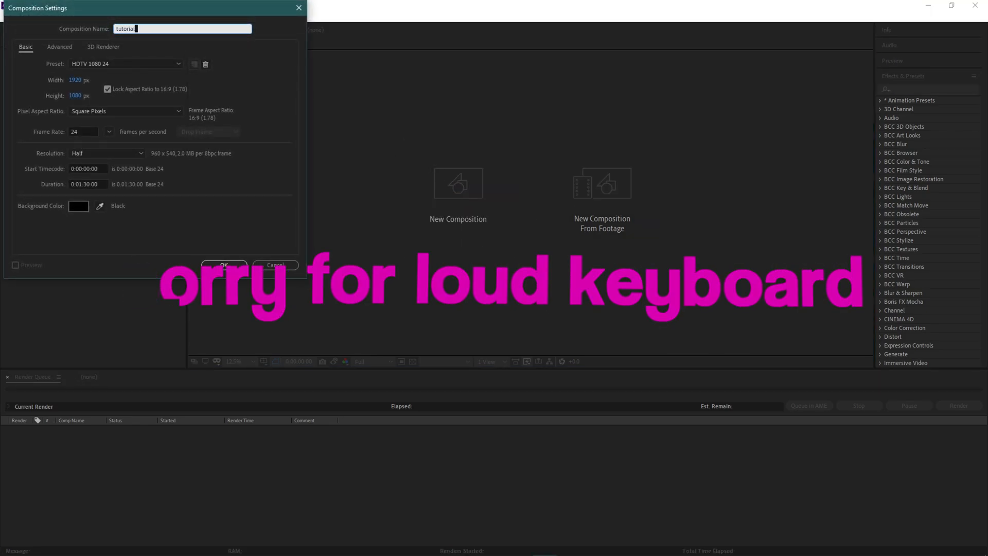
{"action": "left_click", "coordinate": [224, 265]}
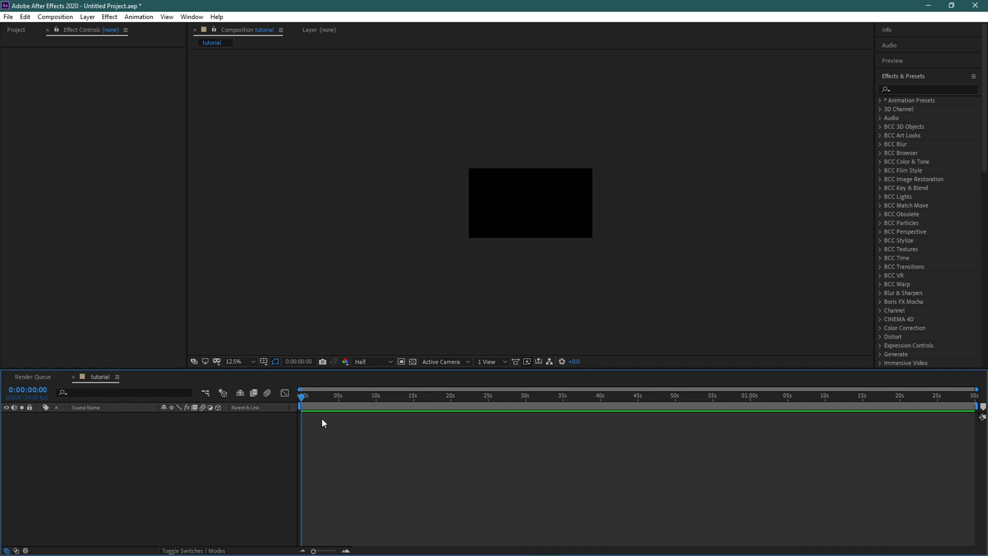
- Set the composition duration to about 30 seconds and return to time zero
{"action": "left_click", "coordinate": [492, 395]}
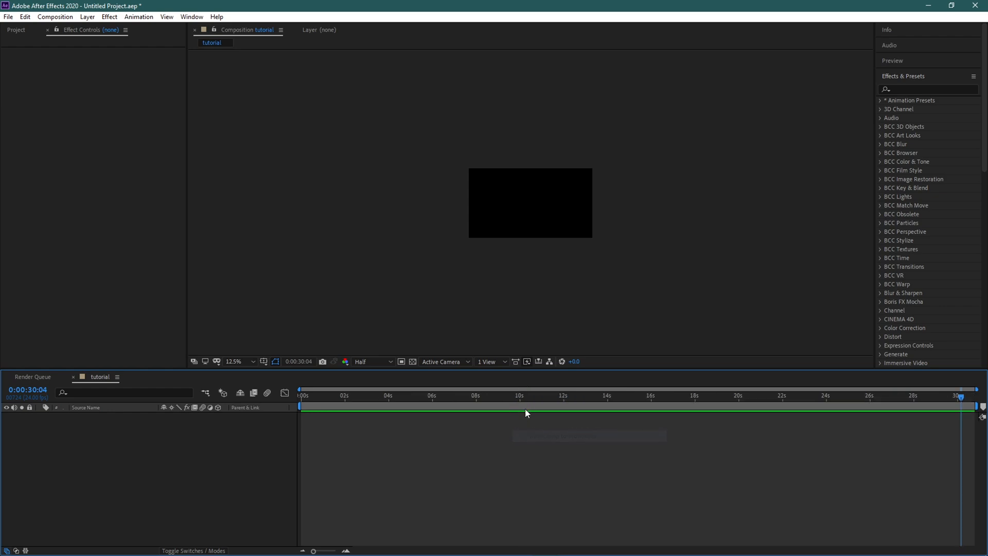
{"action": "key", "text": "home"}
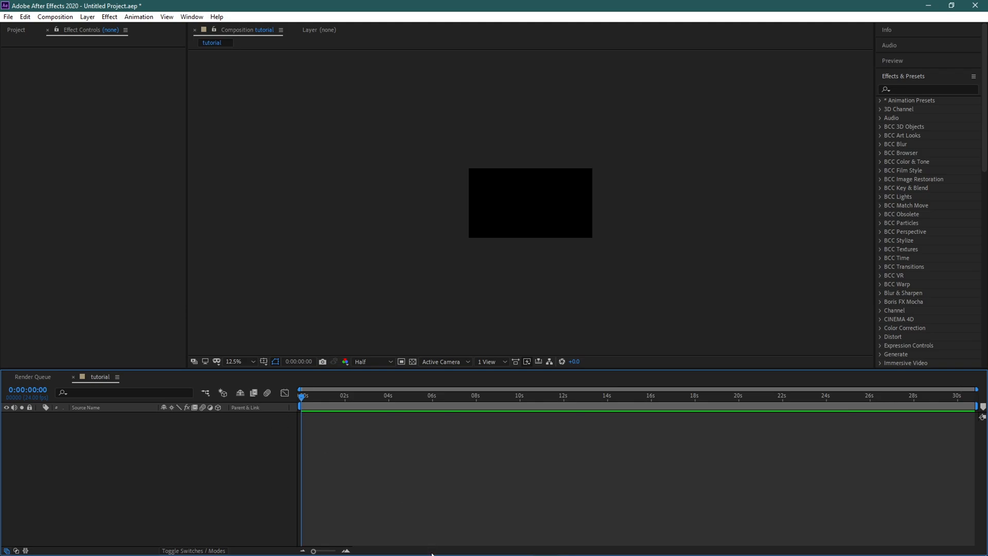
{"action": "mouse_move", "coordinate": [341, 545]}
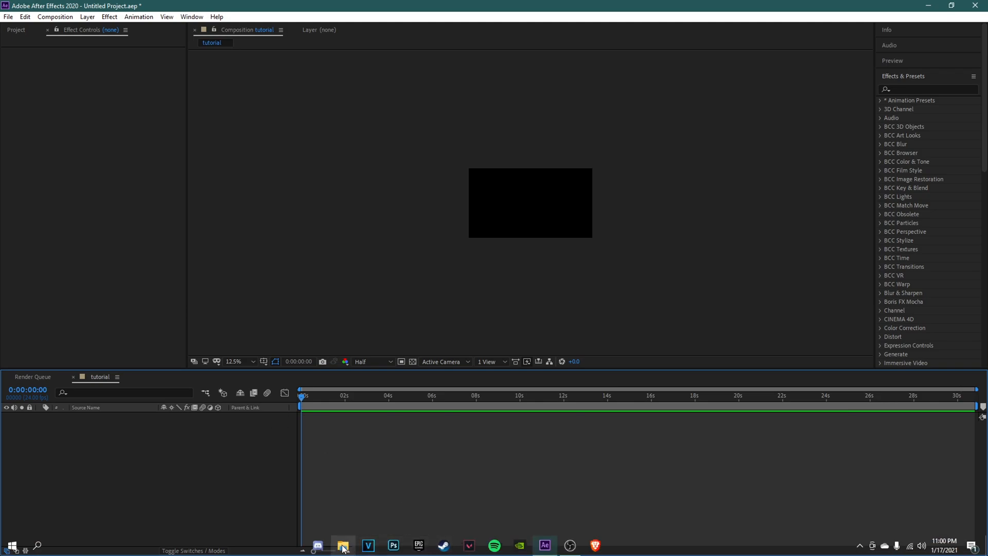
- Browse to the downloaded Fortnite clips folder and select Car 1, Car 2 and Dvane Run
{"action": "left_click", "coordinate": [342, 546]}
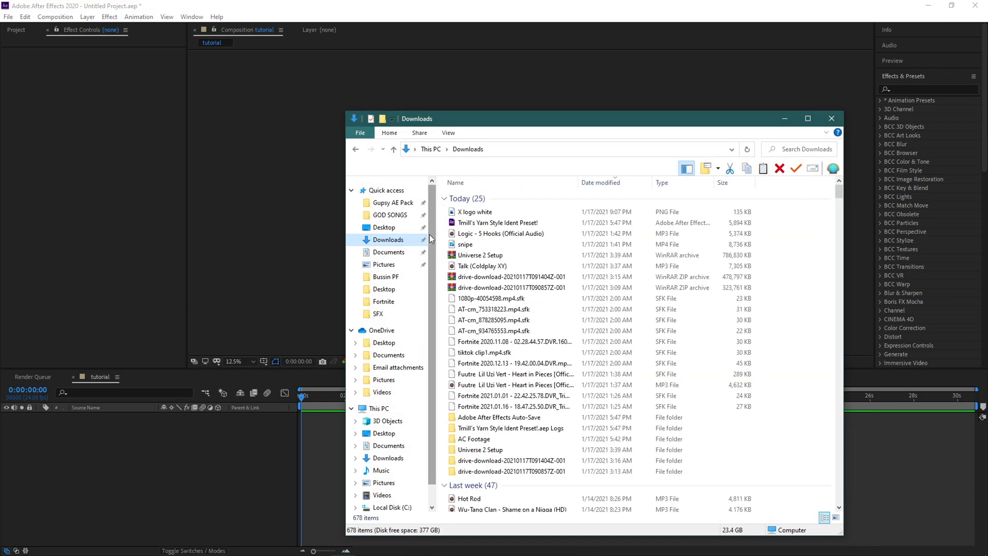
{"action": "left_click", "coordinate": [511, 298]}
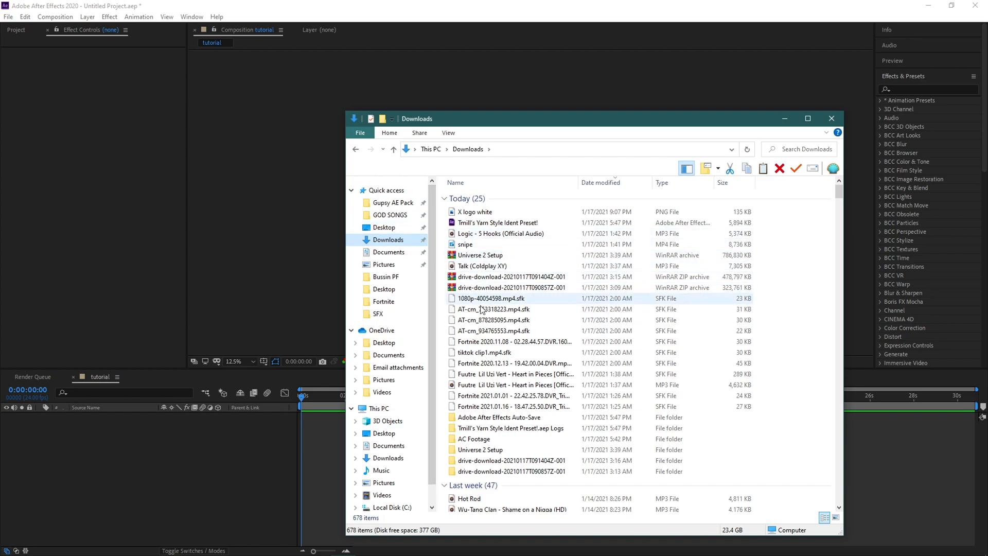
{"action": "double_click", "coordinate": [511, 460]}
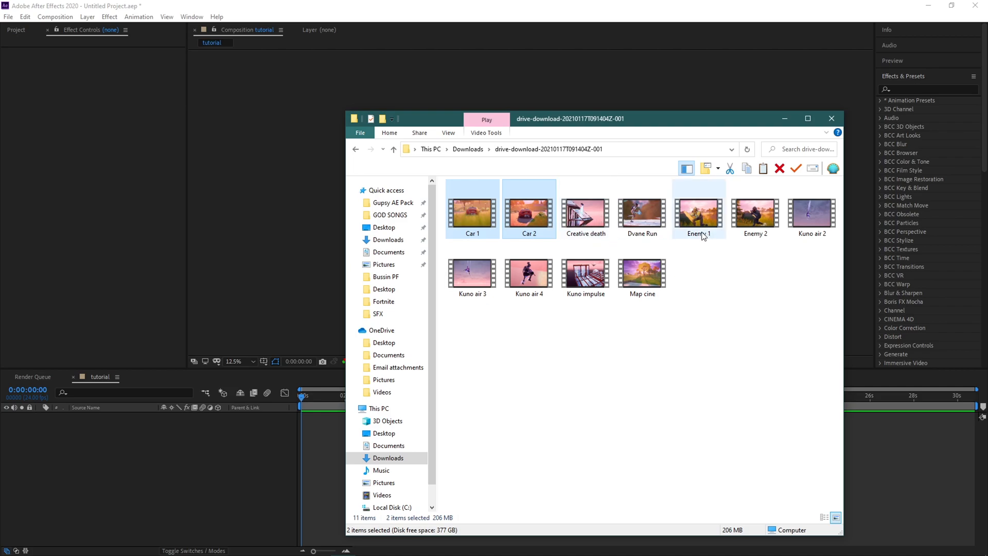
{"action": "left_click", "coordinate": [641, 214]}
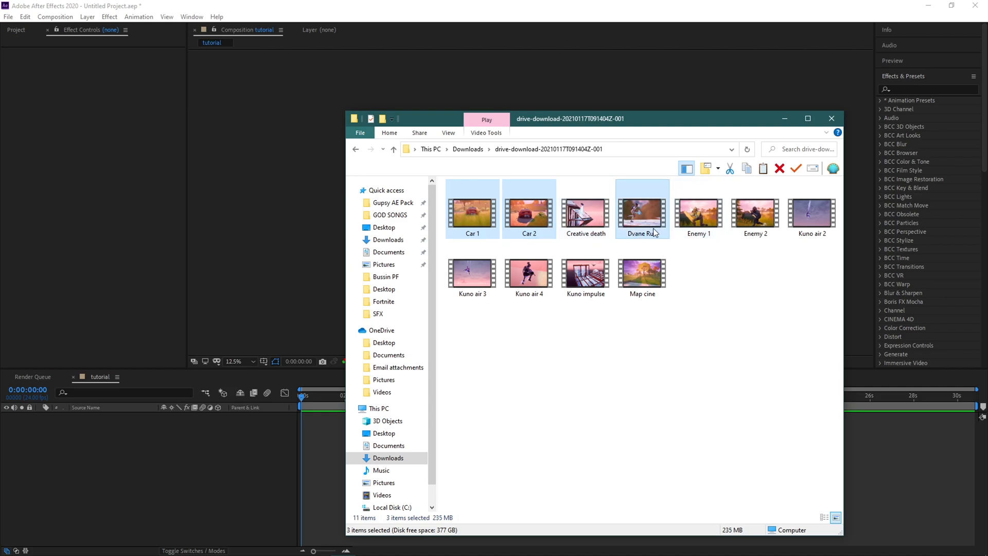
{"action": "mouse_move", "coordinate": [63, 212]}
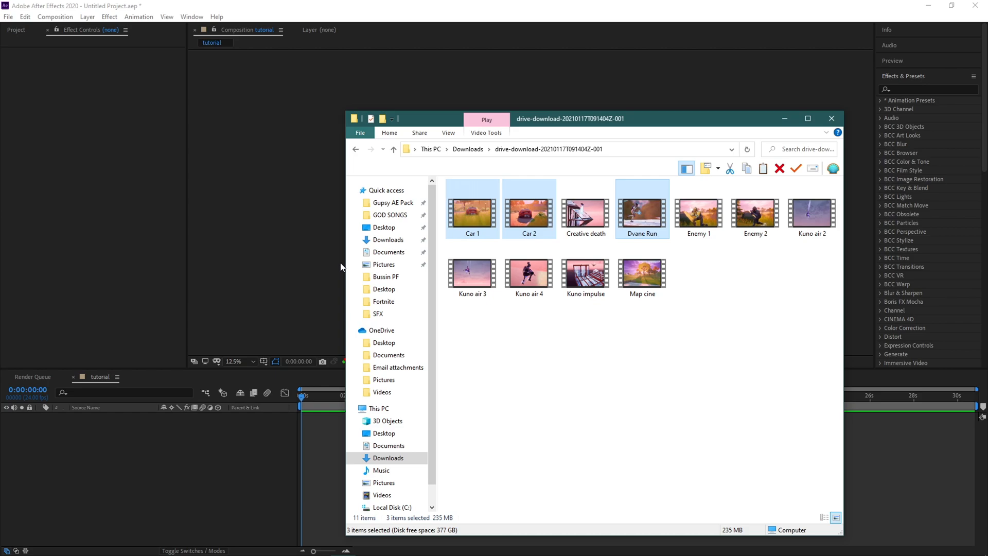
{"action": "mouse_move", "coordinate": [344, 260]}
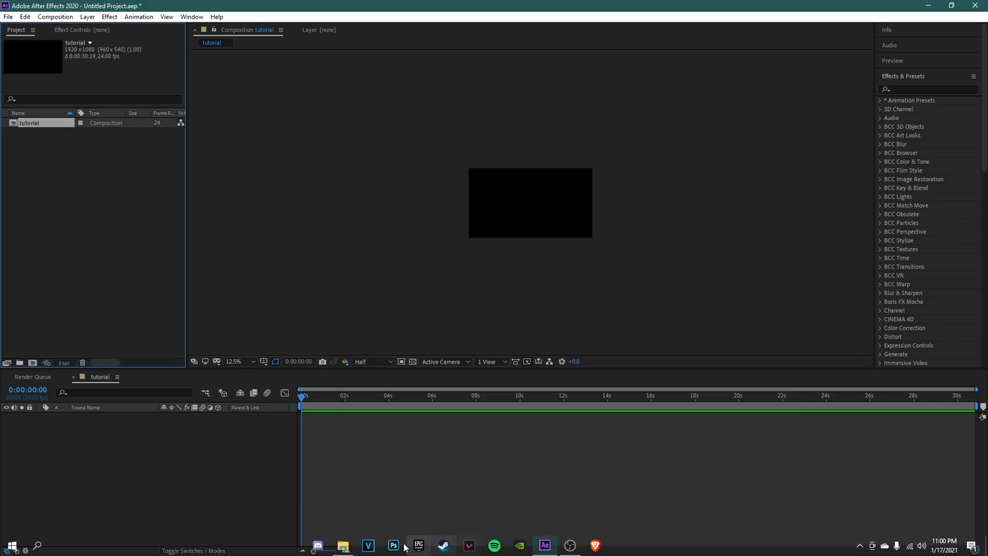
- Browse the Desktop ETC and Editing folders, then return to the Downloads clips folder
{"action": "left_click", "coordinate": [341, 546]}
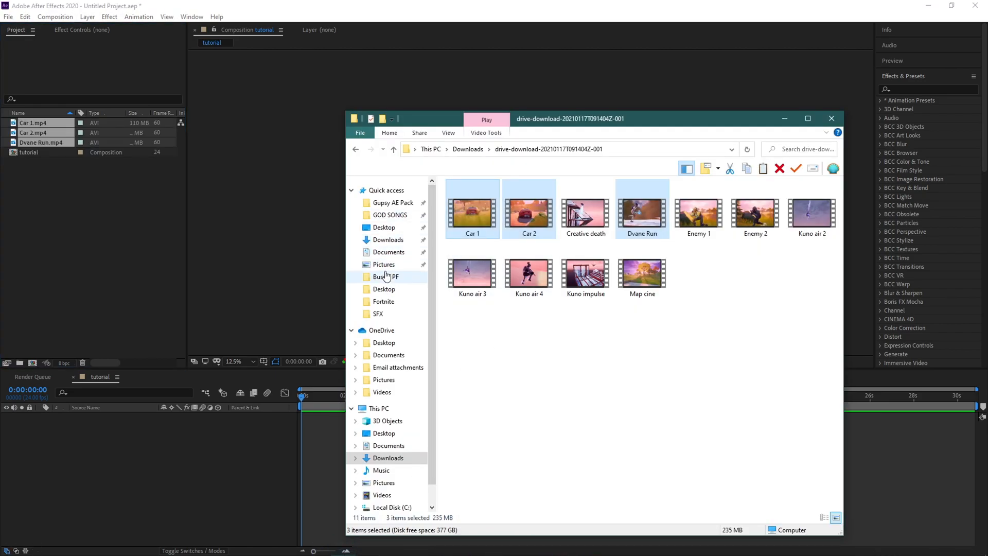
{"action": "double_click", "coordinate": [385, 275]}
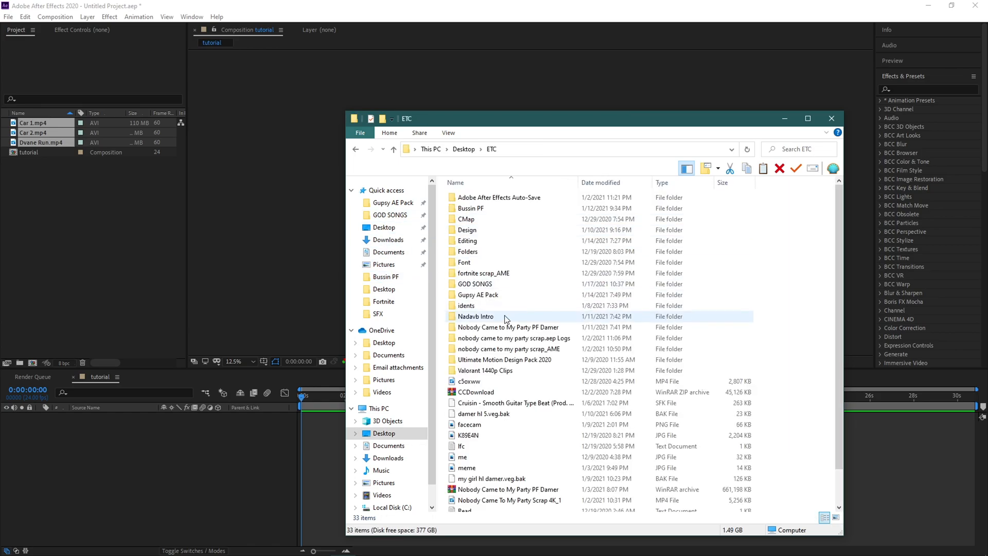
{"action": "double_click", "coordinate": [507, 327]}
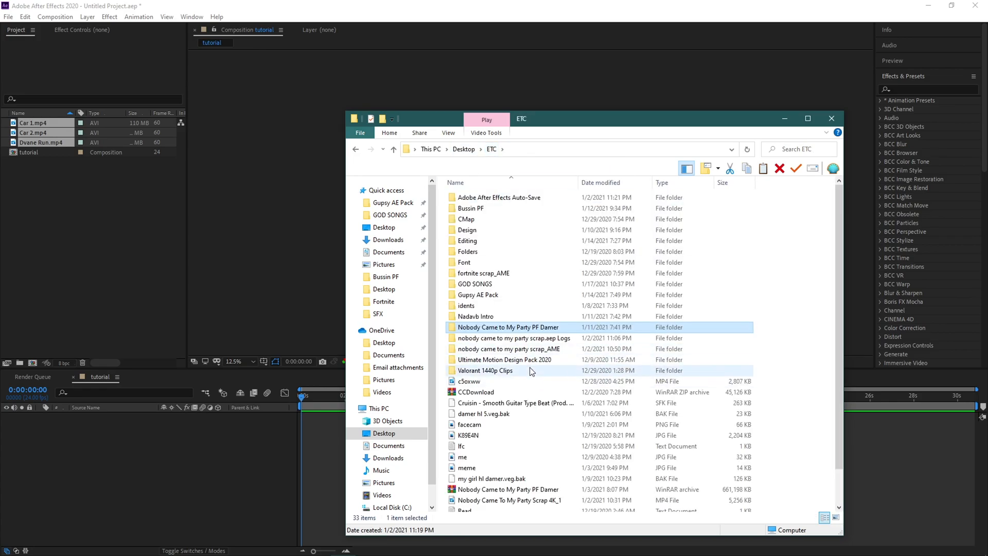
{"action": "mouse_move", "coordinate": [511, 327]}
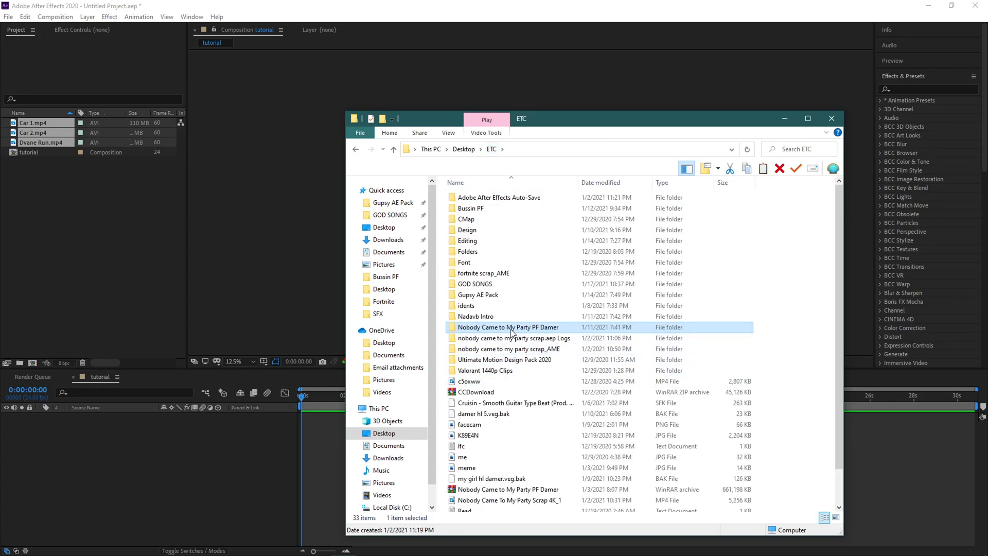
{"action": "mouse_move", "coordinate": [505, 251]}
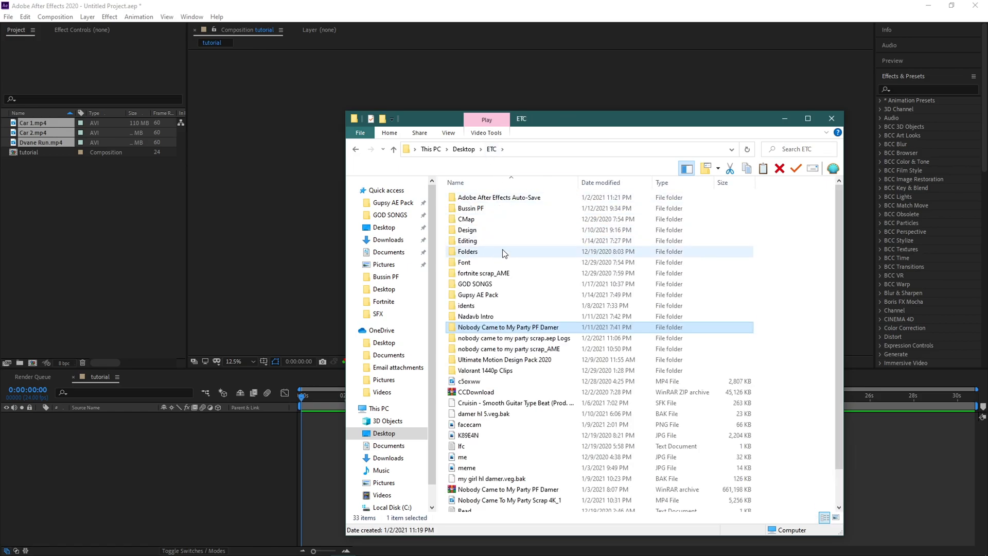
{"action": "mouse_move", "coordinate": [477, 240]}
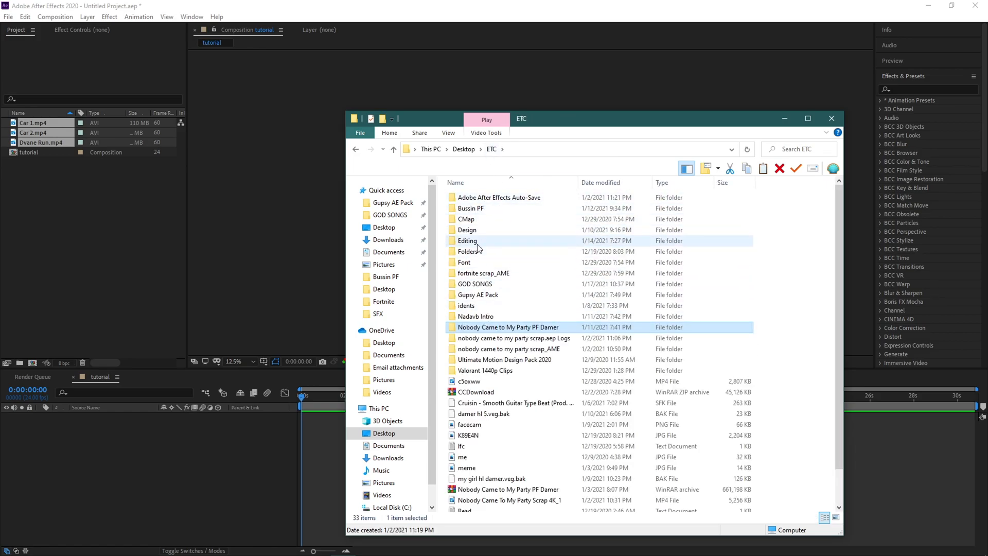
{"action": "double_click", "coordinate": [467, 241]}
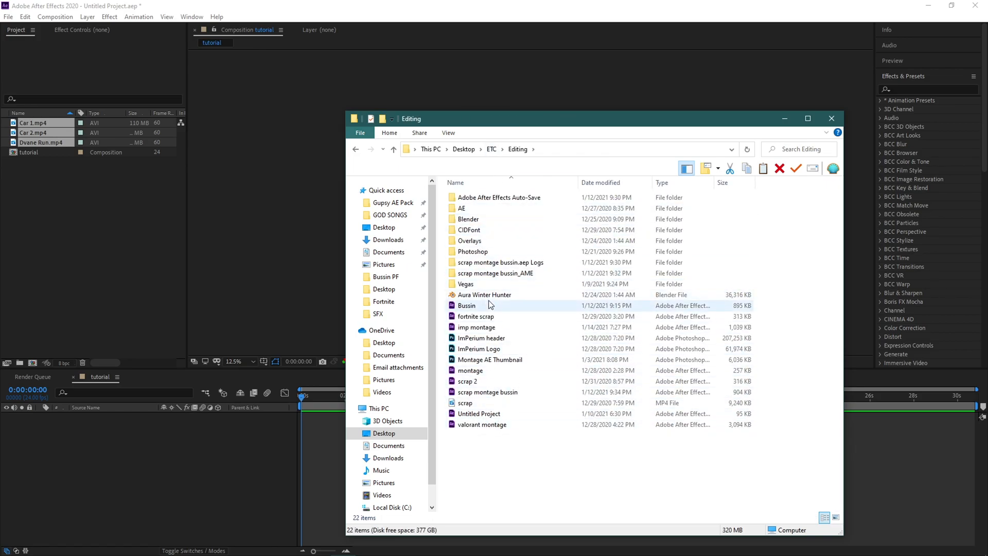
{"action": "left_click", "coordinate": [388, 239]}
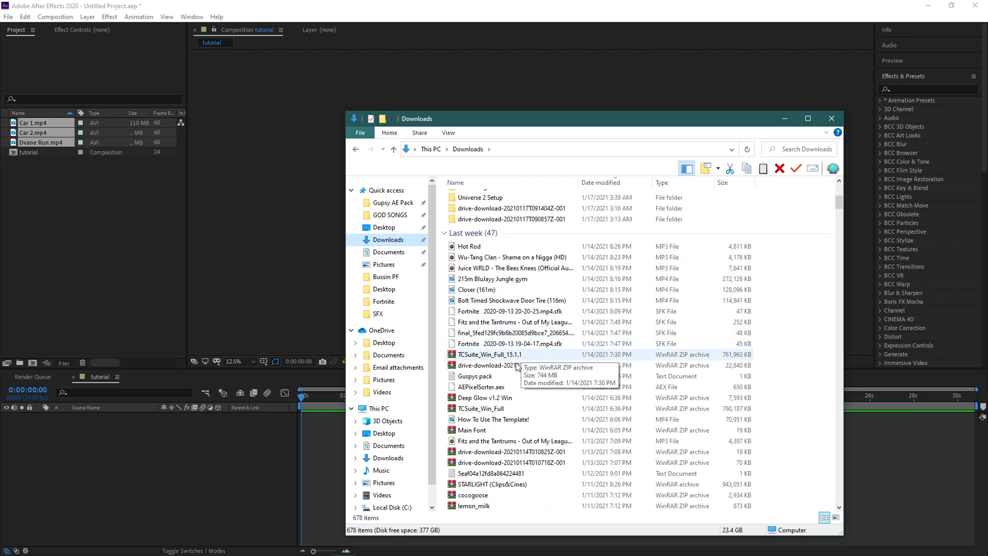
{"action": "double_click", "coordinate": [509, 462]}
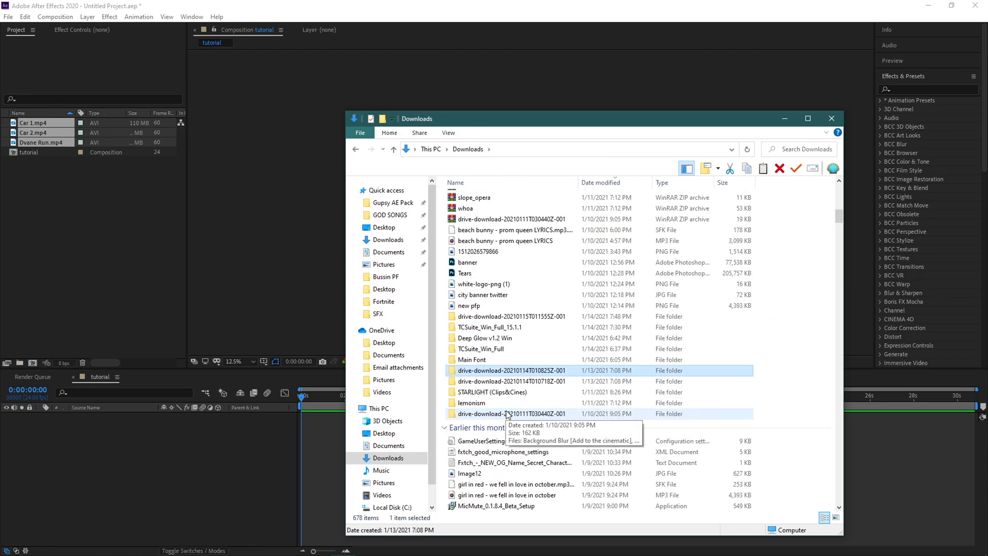
- Drag Car 1, Car 2 and Dvane Run into the project and onto the tutorial timeline
{"action": "scroll", "scroll_direction": "up", "scroll_amount": 3}
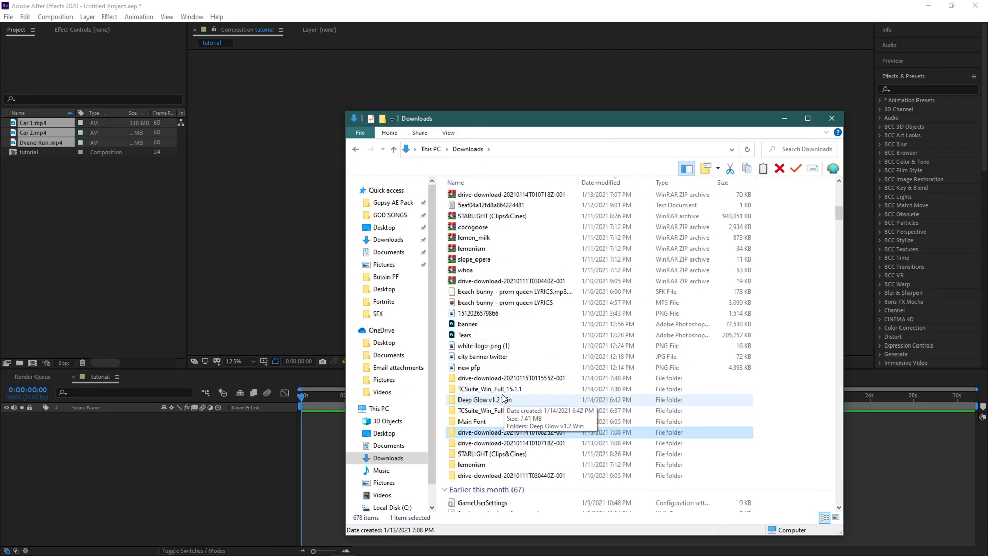
{"action": "double_click", "coordinate": [512, 431]}
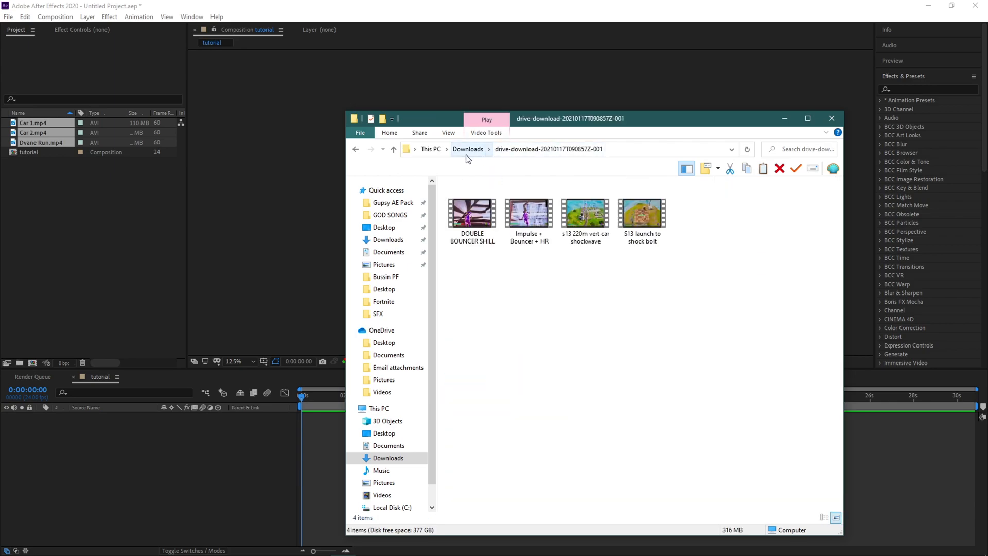
{"action": "left_click", "coordinate": [830, 118]}
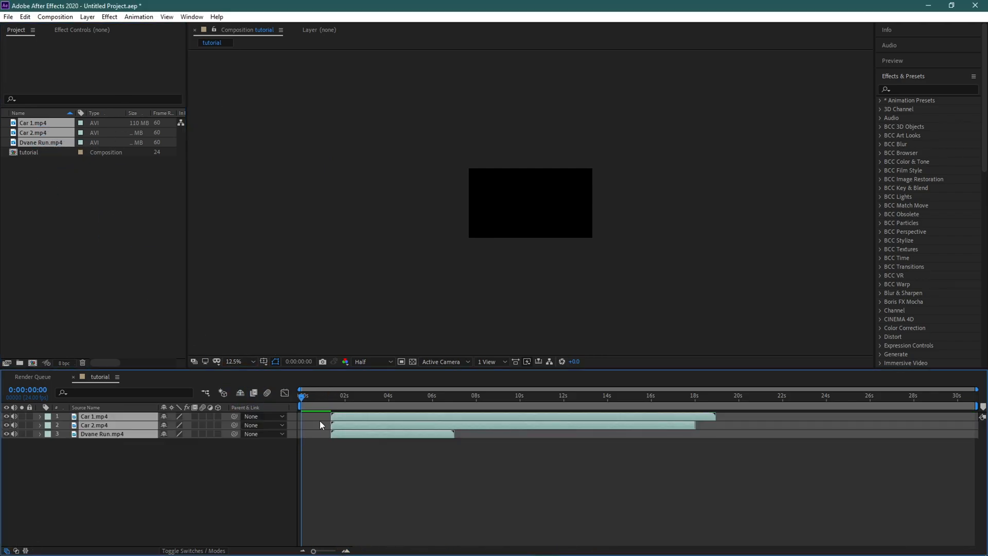
{"action": "left_click", "coordinate": [95, 416]}
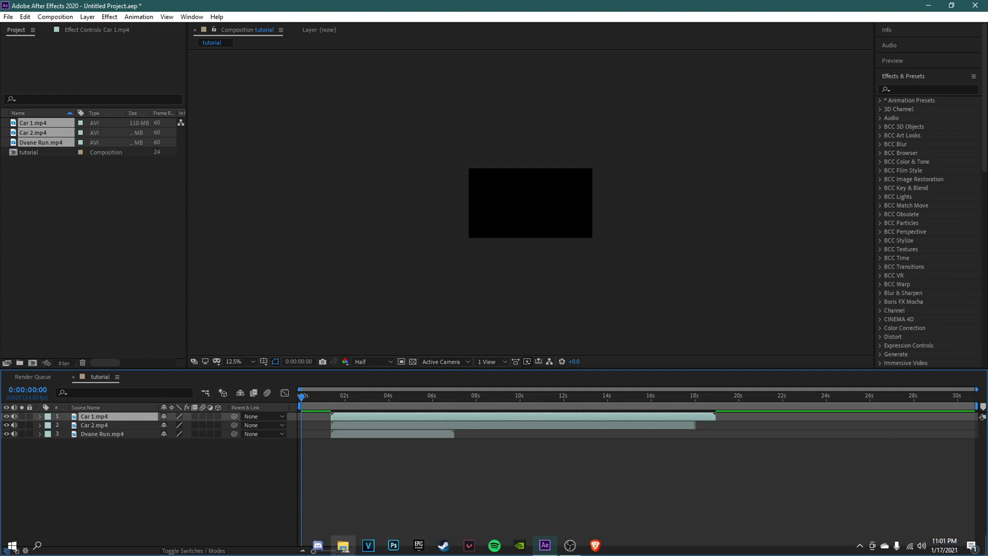
- Browse the GOD SONGS folder and the Downloads folder for the song
{"action": "left_click", "coordinate": [342, 545]}
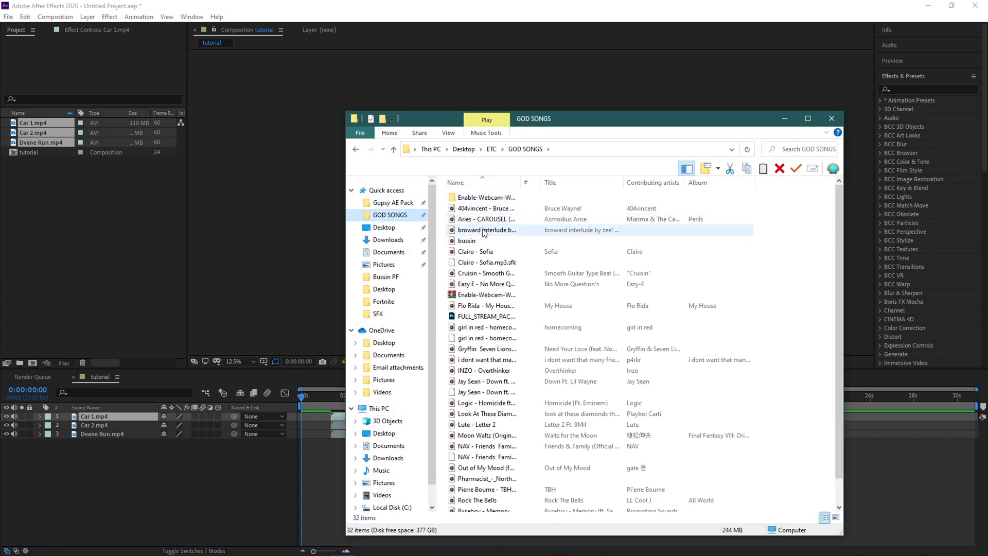
{"action": "mouse_move", "coordinate": [501, 284]}
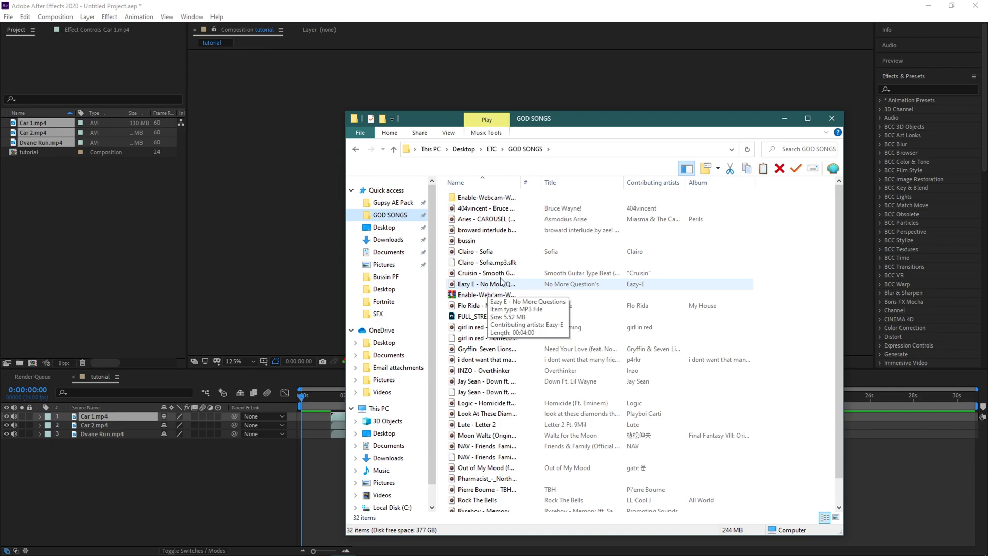
{"action": "mouse_move", "coordinate": [492, 272]}
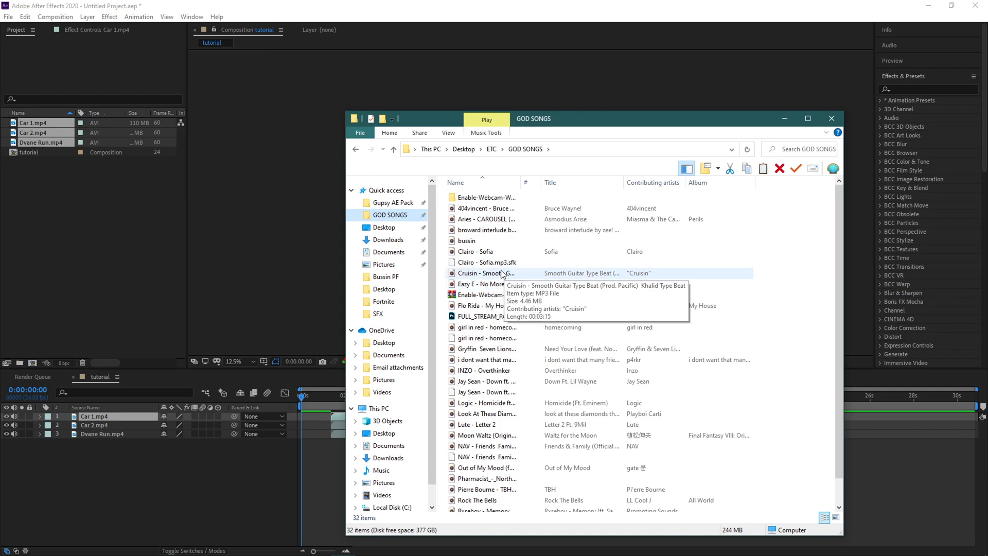
{"action": "mouse_move", "coordinate": [527, 314]}
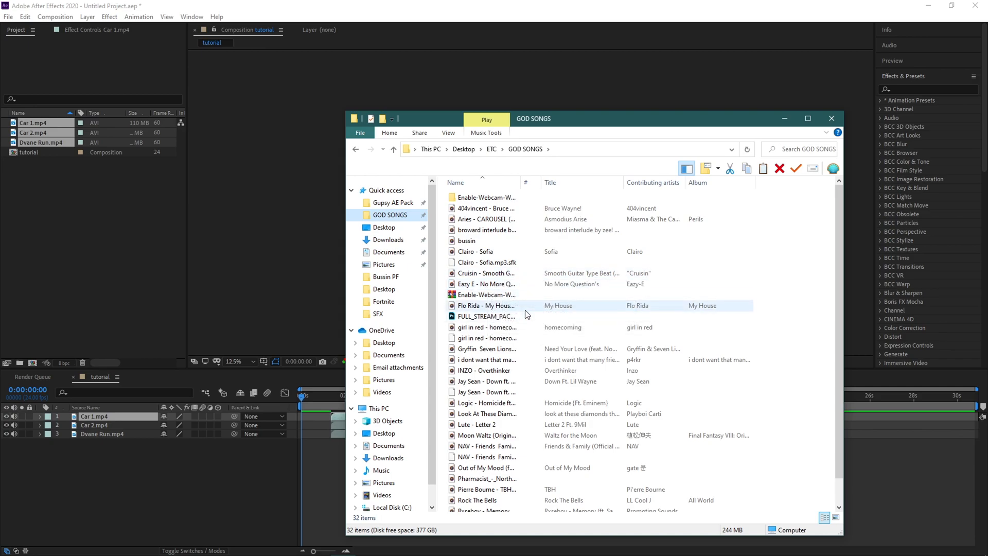
{"action": "scroll", "scroll_direction": "down", "scroll_amount": 3}
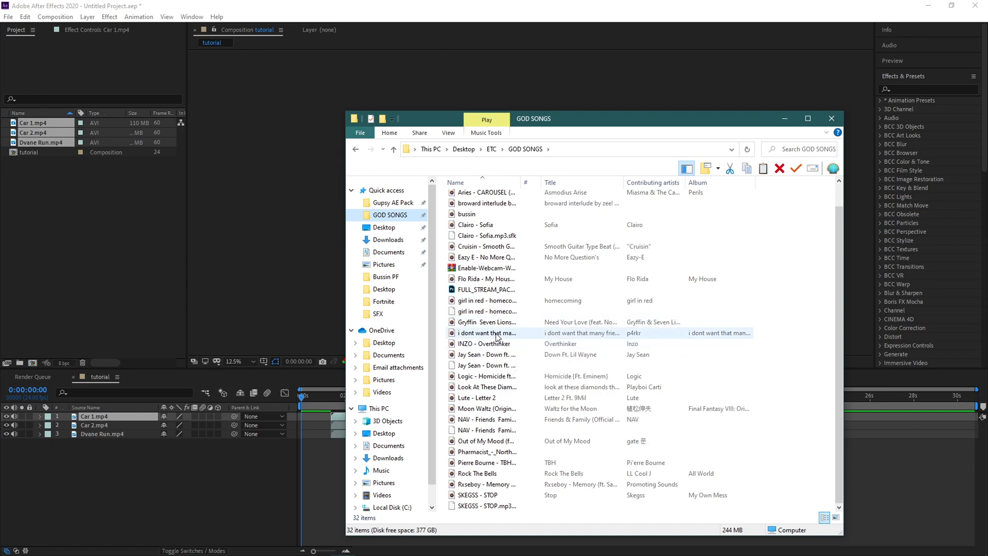
{"action": "mouse_move", "coordinate": [492, 408]}
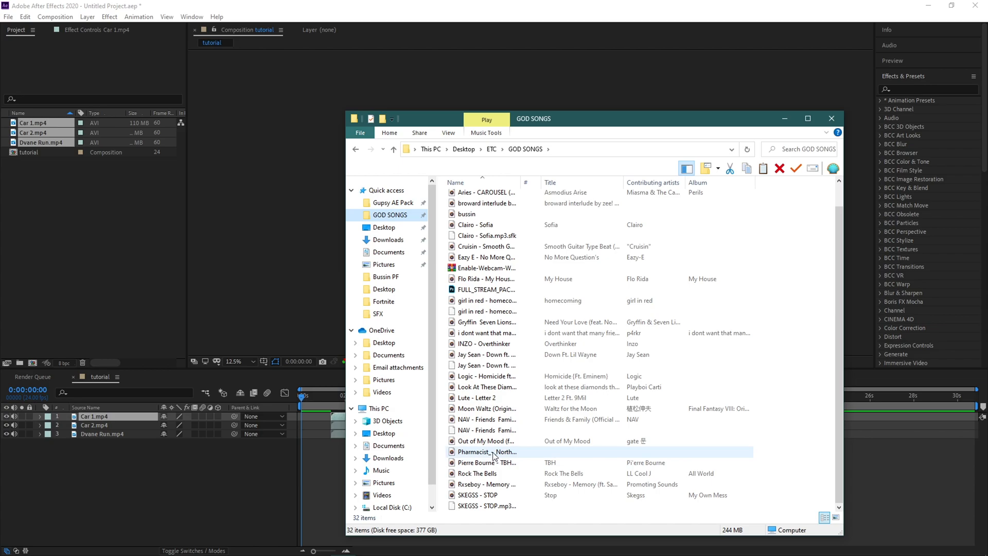
{"action": "left_click", "coordinate": [485, 441]}
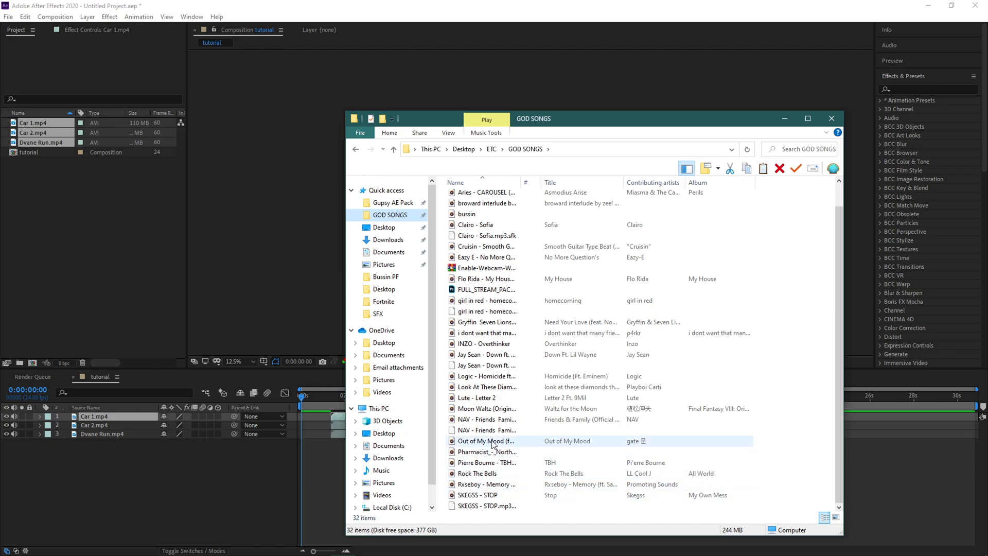
{"action": "left_click", "coordinate": [388, 239]}
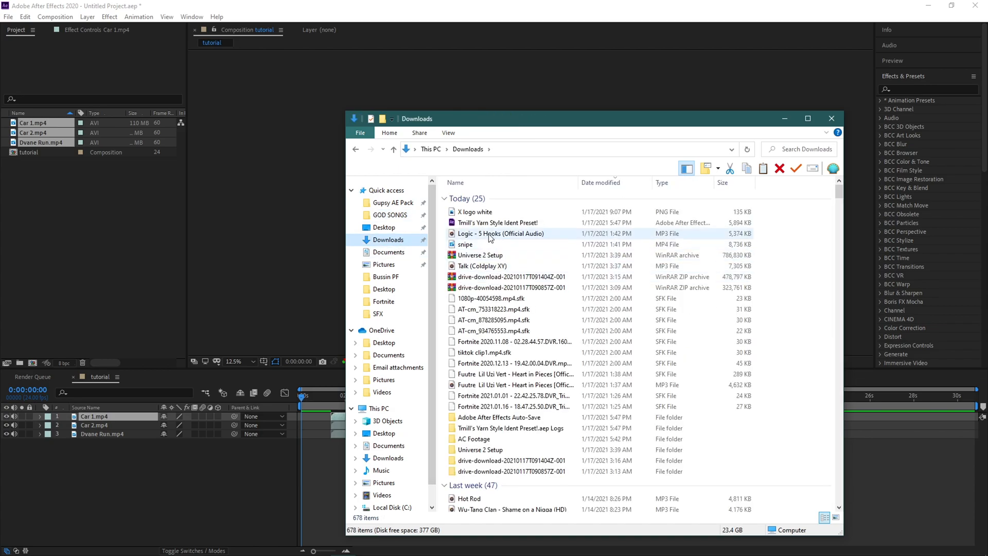
{"action": "left_click", "coordinate": [512, 287]}
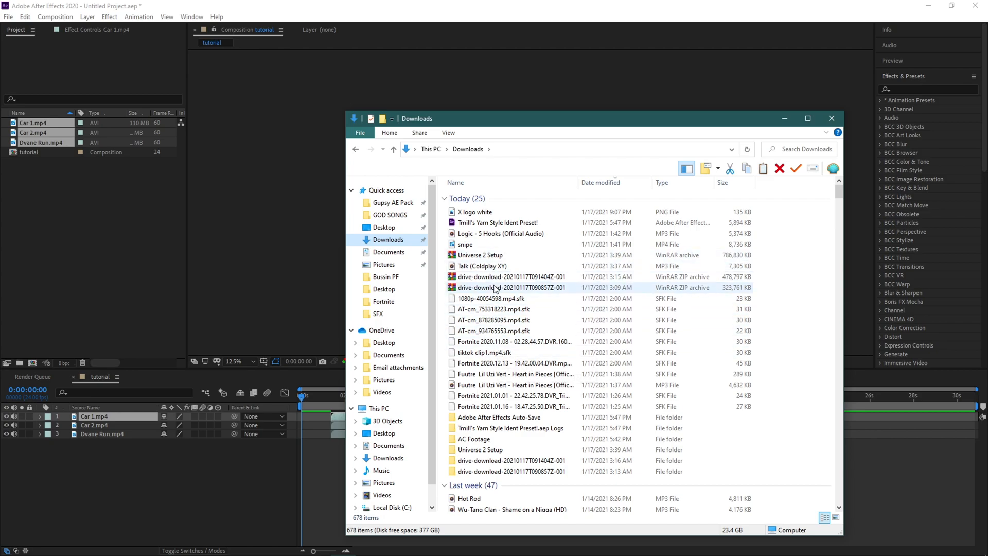
- Locate bussin.mp3 and bring it into the tutorial composition as the top layer
{"action": "scroll", "scroll_direction": "down", "scroll_amount": 3}
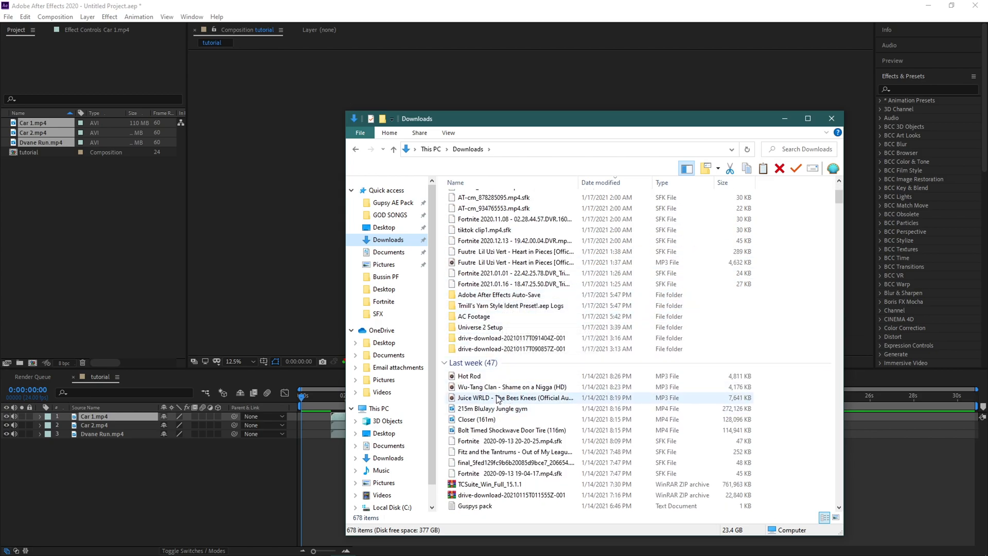
{"action": "scroll", "scroll_direction": "down", "scroll_amount": 3}
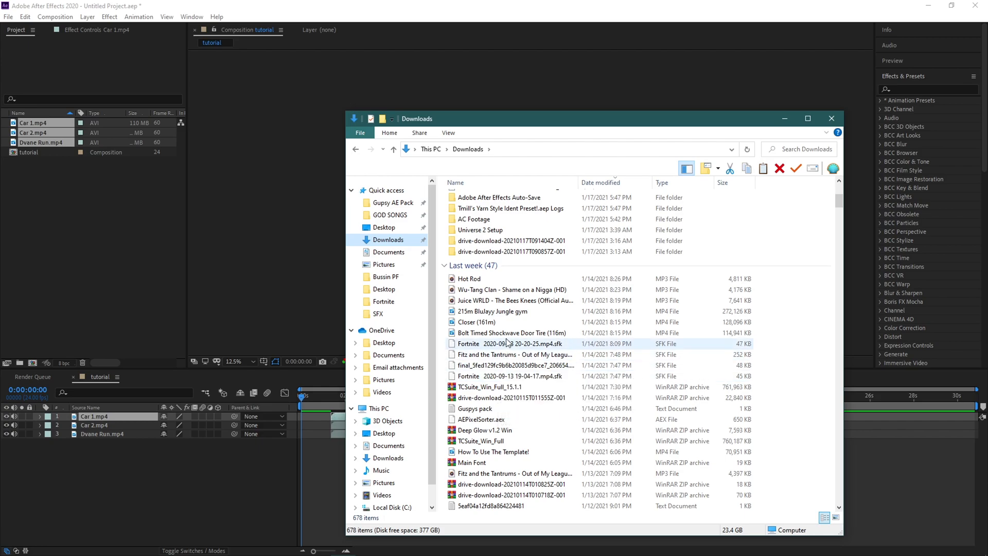
{"action": "scroll", "scroll_direction": "down", "scroll_amount": 3}
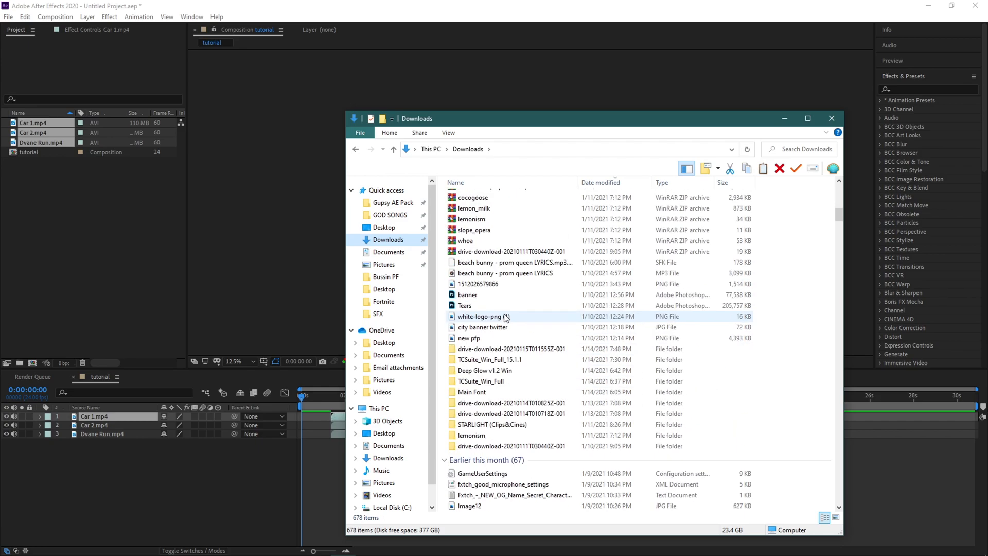
{"action": "scroll", "scroll_direction": "down", "scroll_amount": 3}
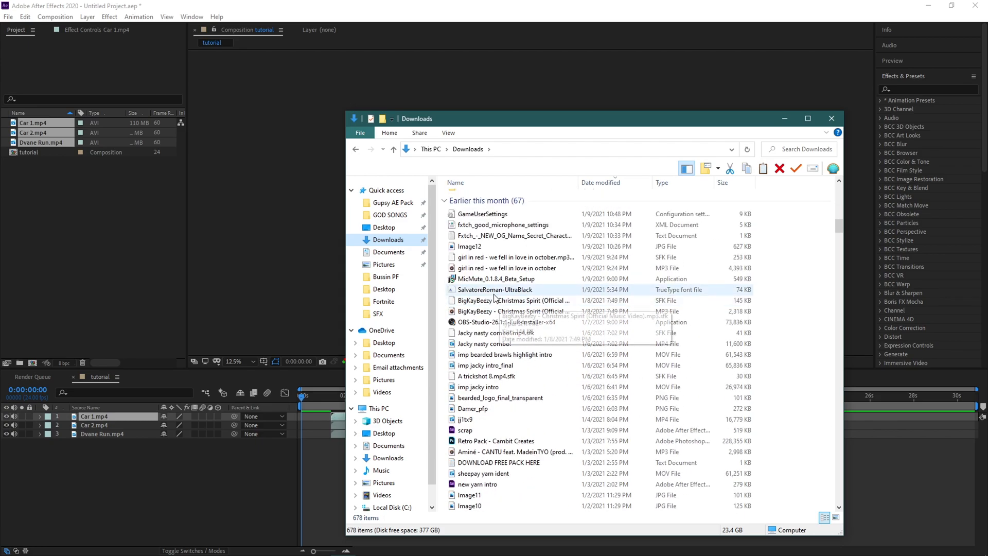
{"action": "scroll", "scroll_direction": "down", "scroll_amount": 3}
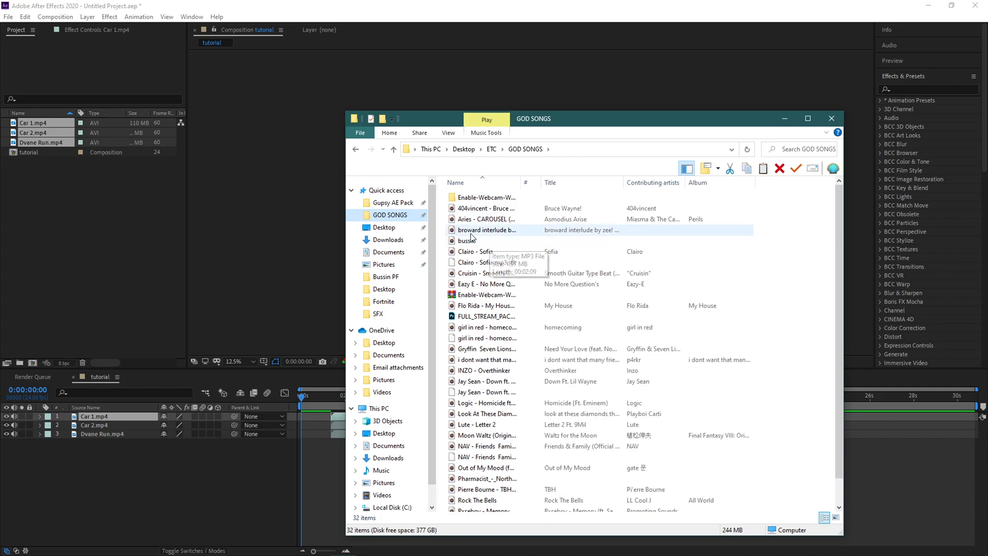
{"action": "left_click", "coordinate": [466, 241]}
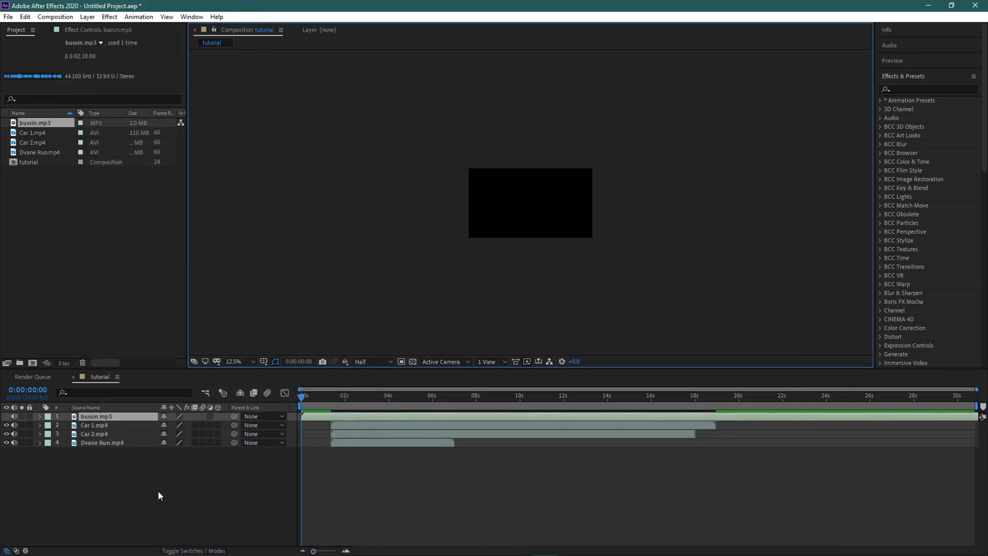
- Expand bussin.mp3 to show its waveform and preview the song
{"action": "left_click", "coordinate": [39, 416]}
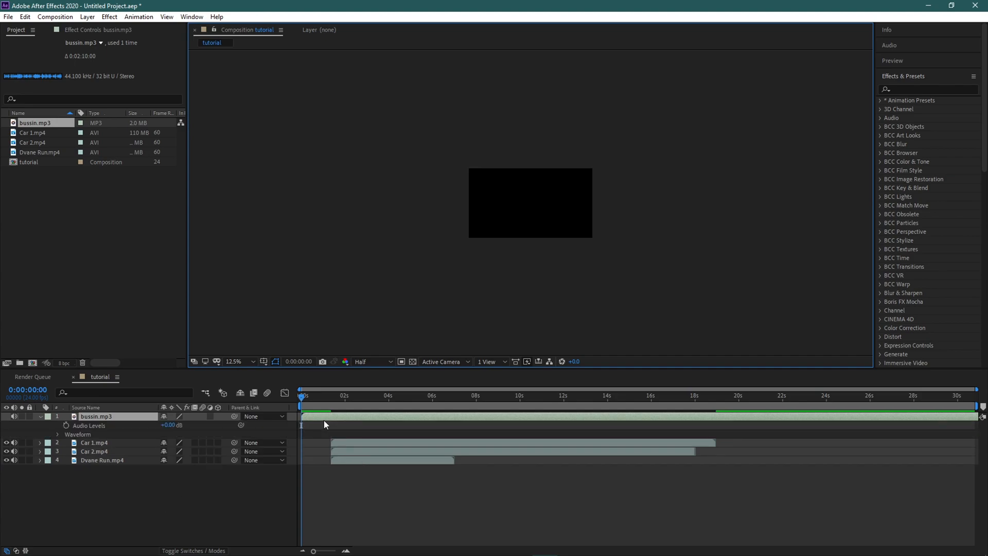
{"action": "mouse_move", "coordinate": [329, 422]}
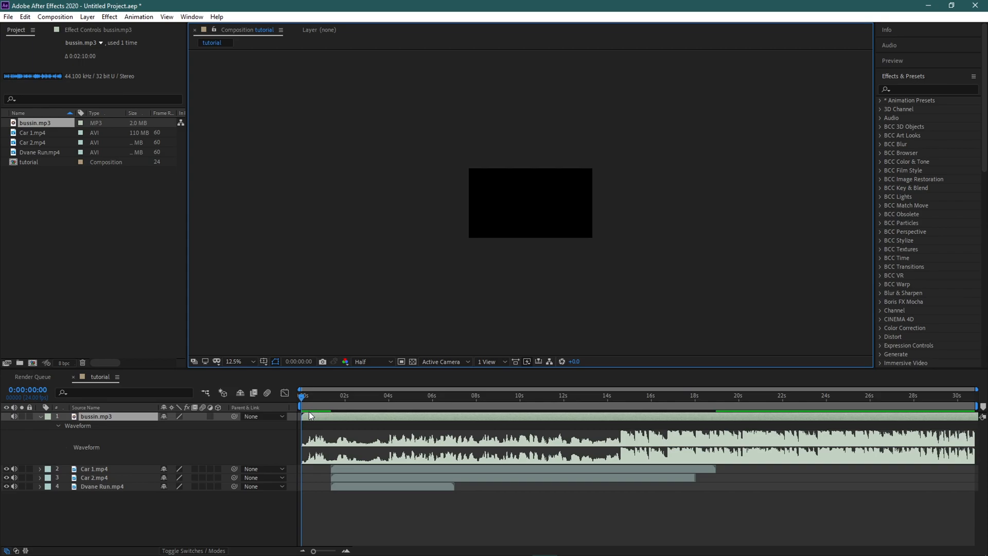
{"action": "left_click", "coordinate": [609, 395]}
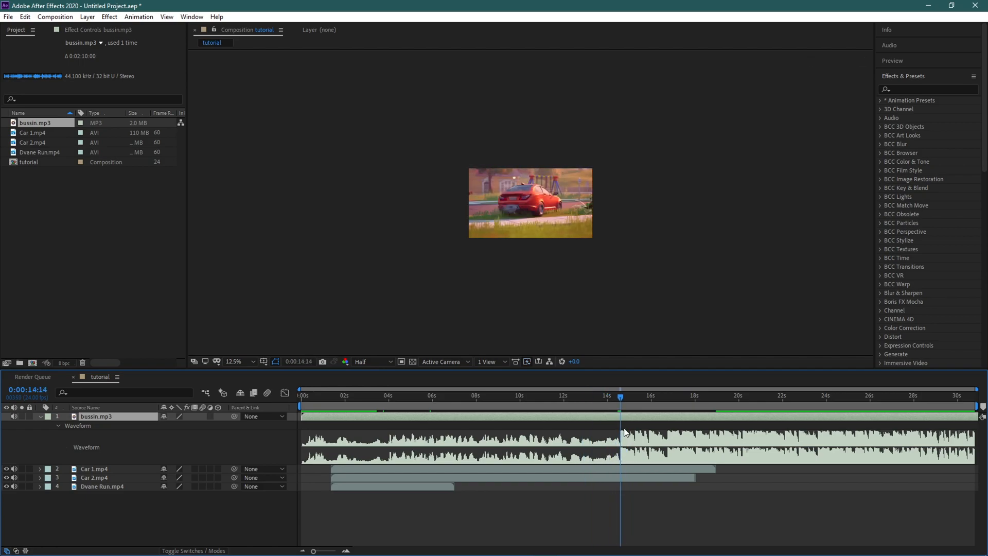
{"action": "left_click", "coordinate": [40, 416]}
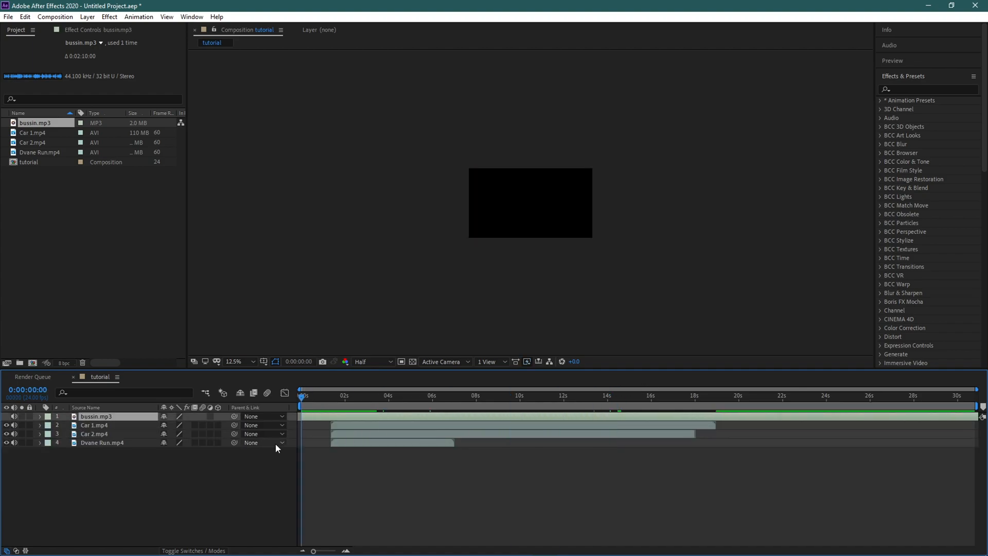
{"action": "left_click", "coordinate": [40, 416]}
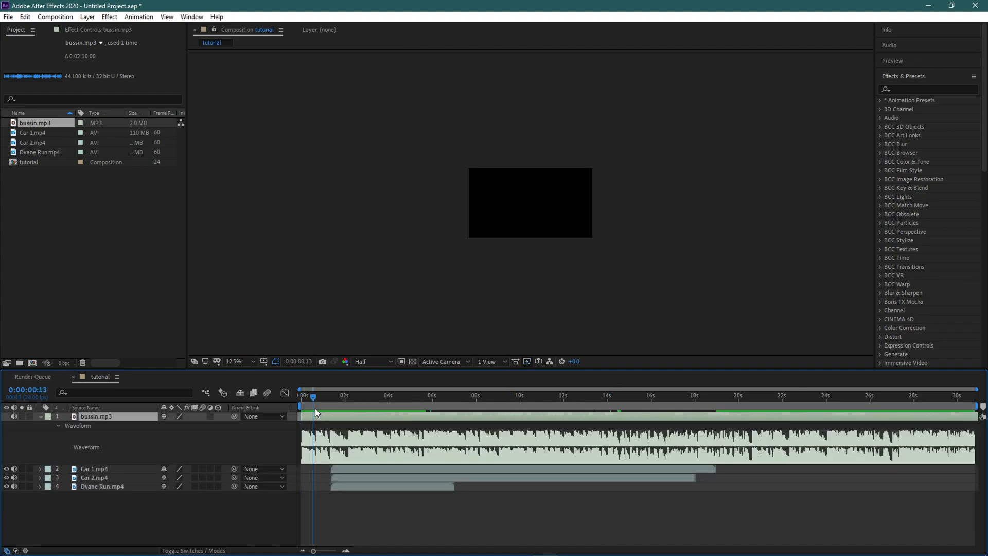
- Play from the start and drop composition markers on the first few beats
{"action": "left_click", "coordinate": [301, 395]}
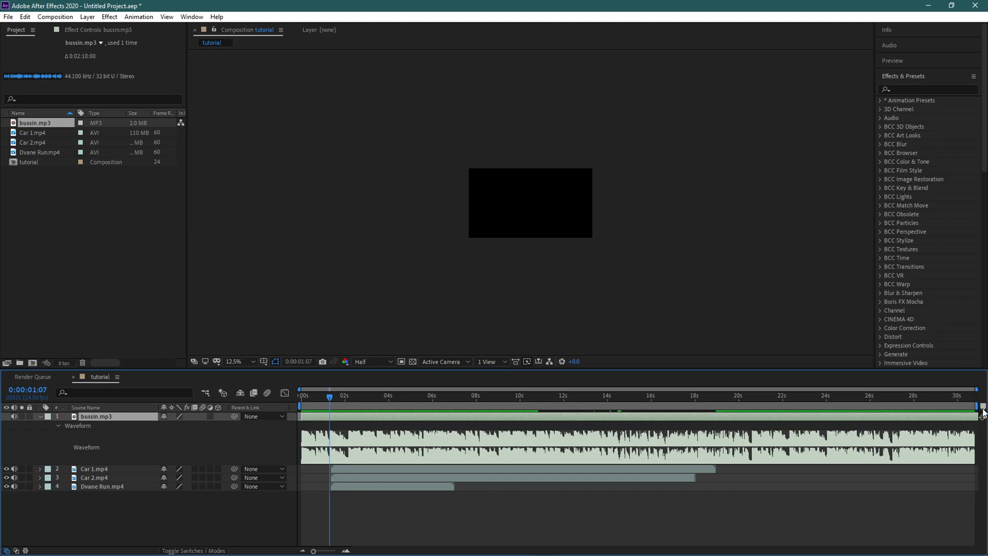
{"action": "left_click", "coordinate": [302, 395]}
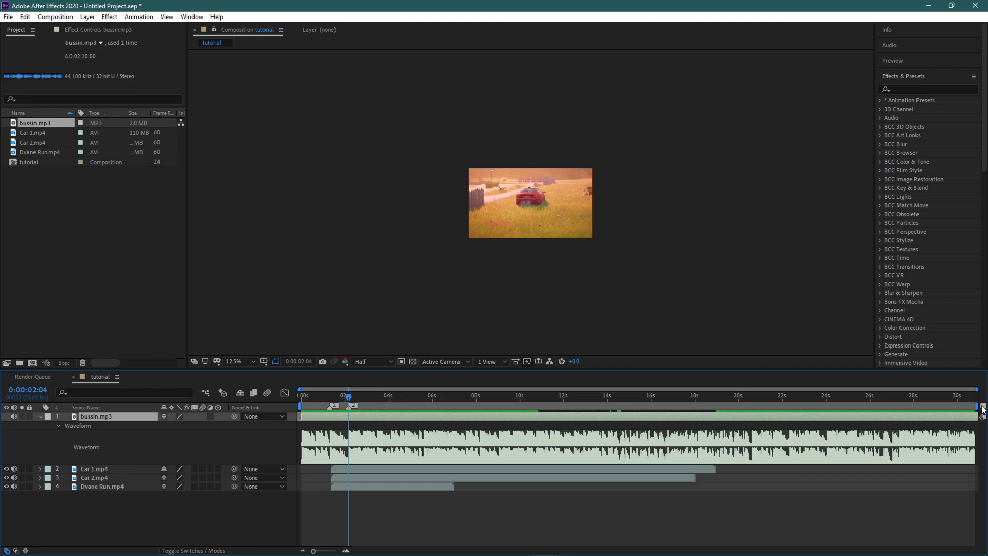
{"action": "left_click", "coordinate": [379, 395]}
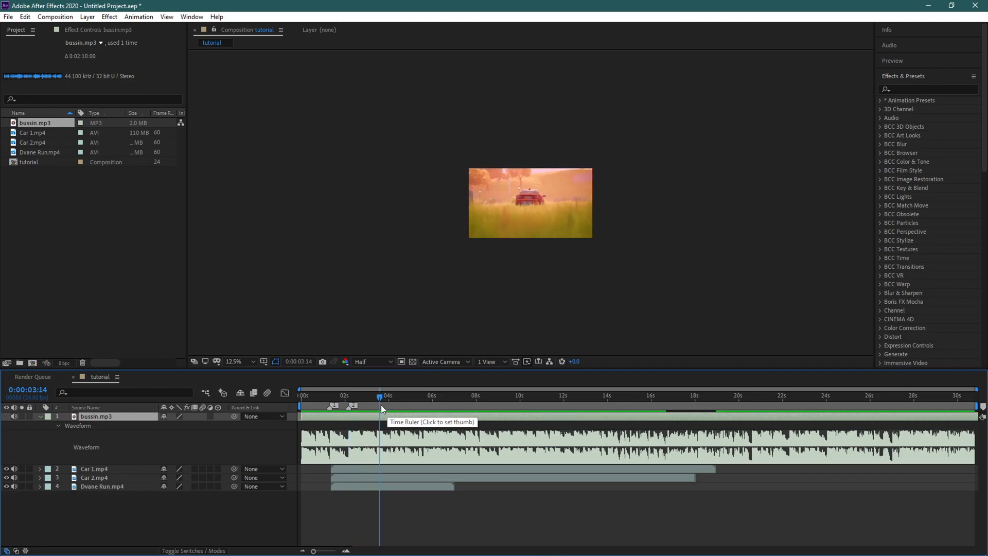
{"action": "left_click", "coordinate": [376, 395]}
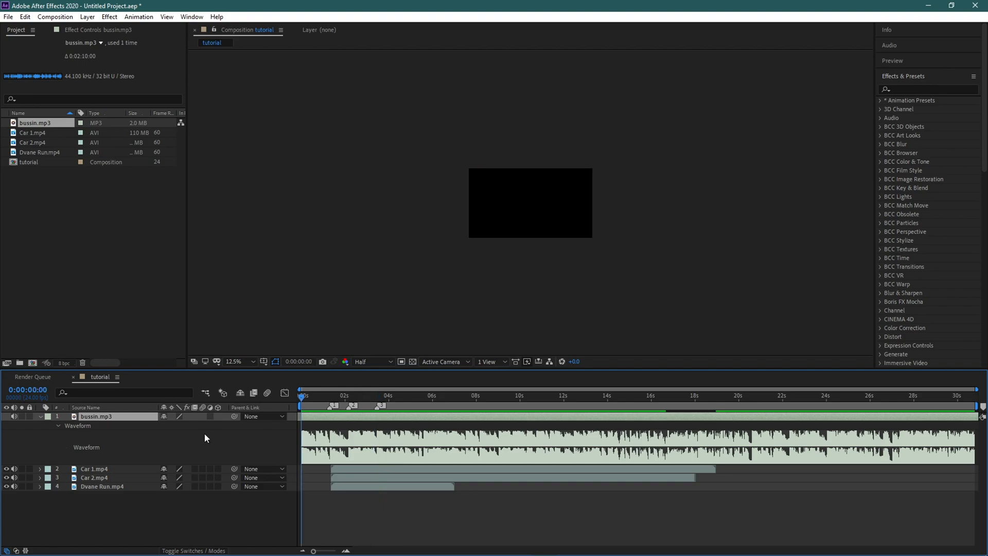
- Import Map cine.mp4 into the project above Car 1 and mark the next beat
{"action": "left_click", "coordinate": [94, 469]}
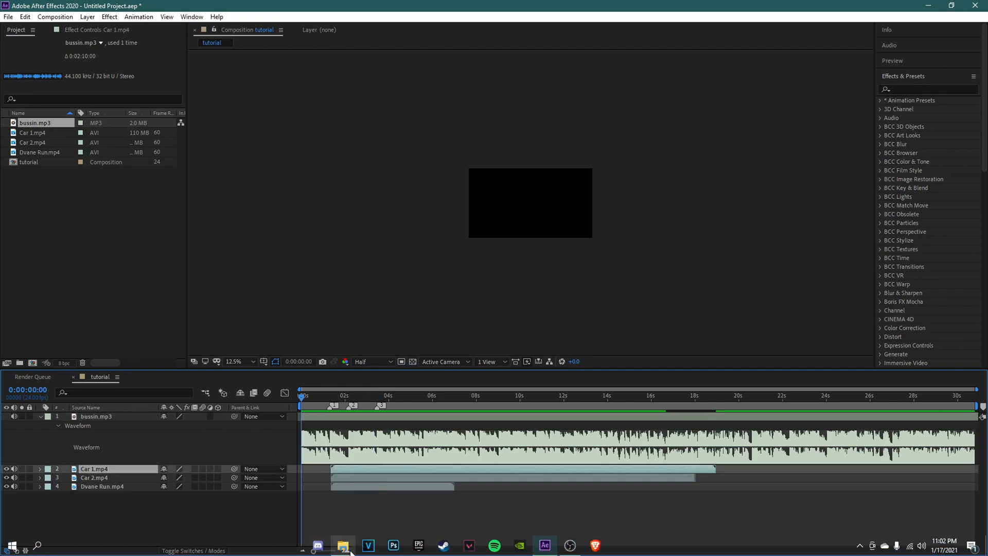
{"action": "left_click", "coordinate": [343, 546]}
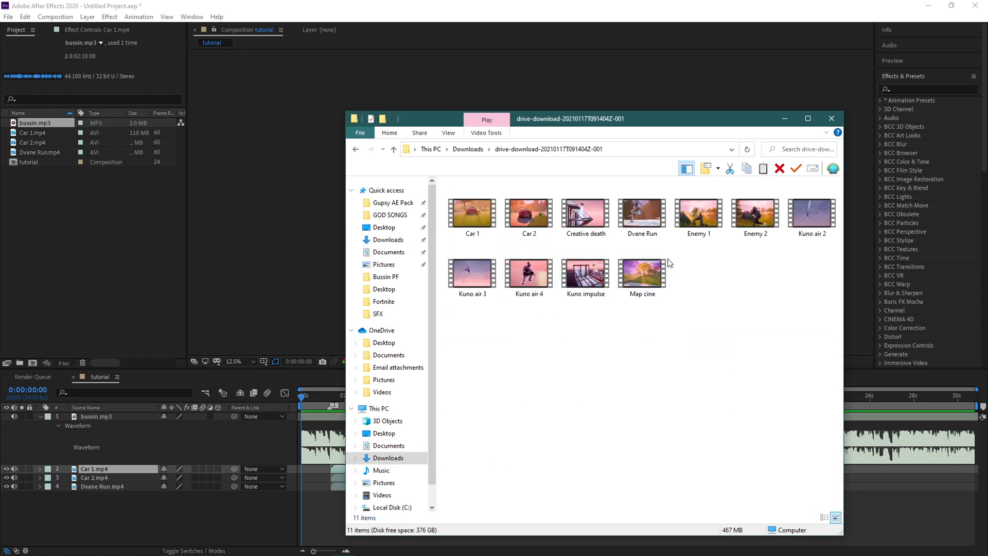
{"action": "left_click", "coordinate": [641, 268]}
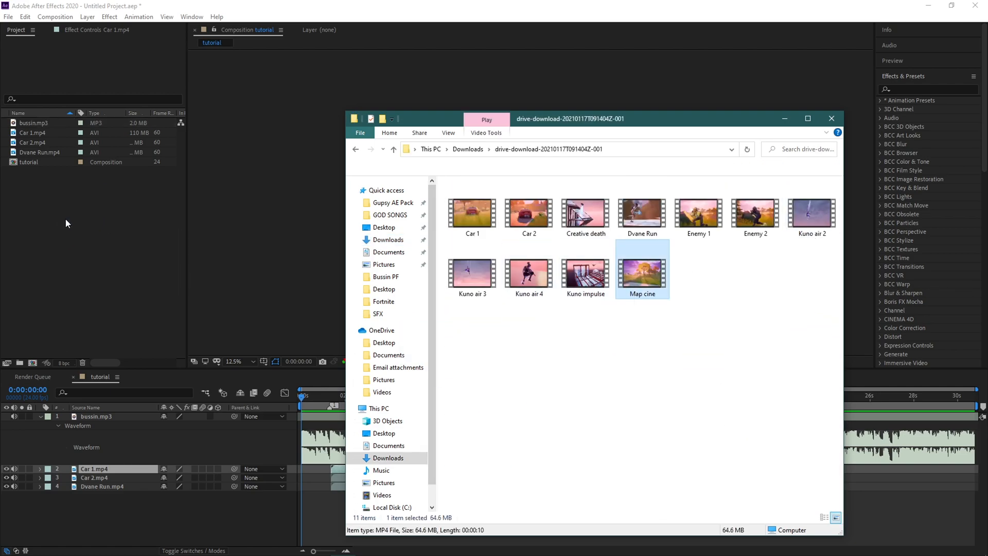
{"action": "left_click", "coordinate": [831, 118]}
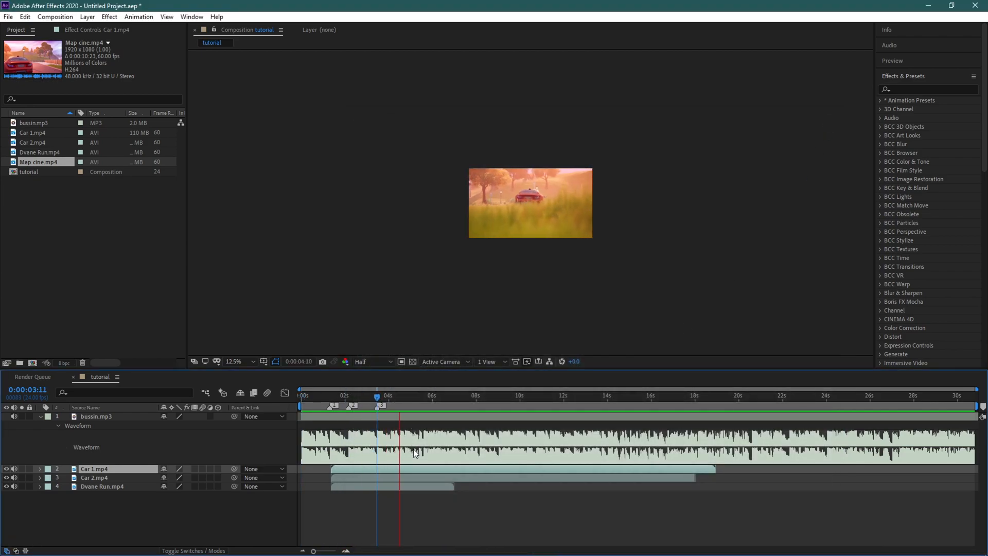
{"action": "left_click", "coordinate": [425, 395]}
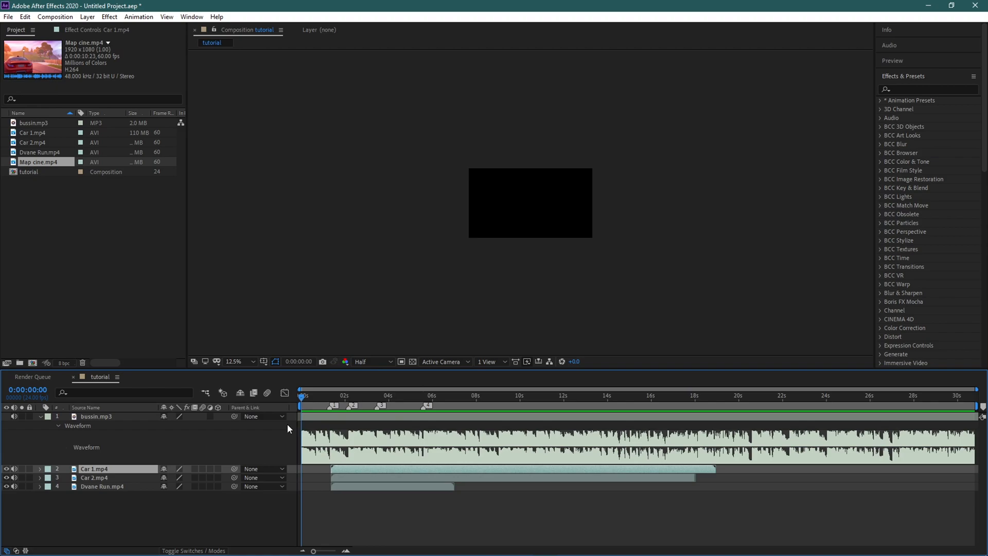
{"action": "mouse_move", "coordinate": [44, 165]}
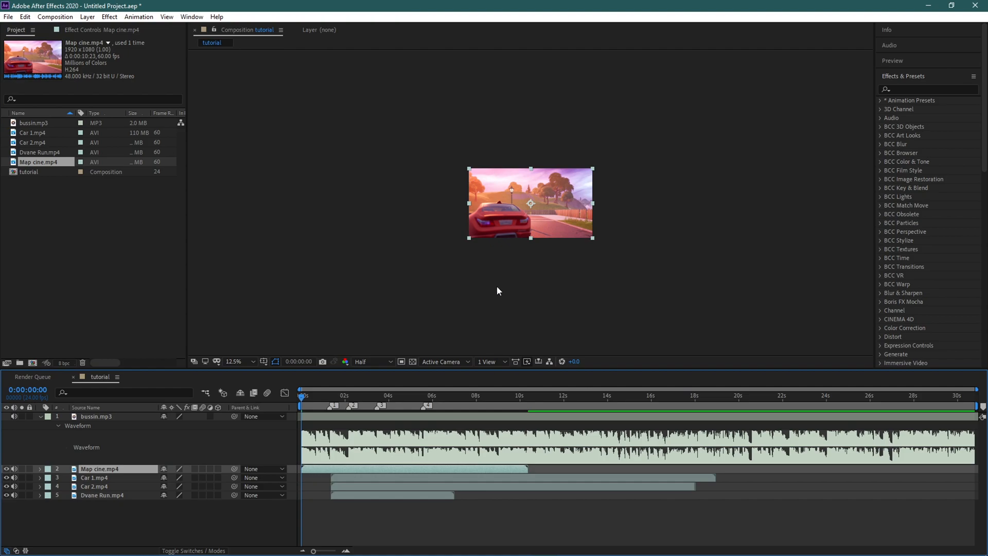
- Enlarge the preview, select Map cine.mp4 and enable Time Remapping from the start
{"action": "left_click", "coordinate": [233, 361]}
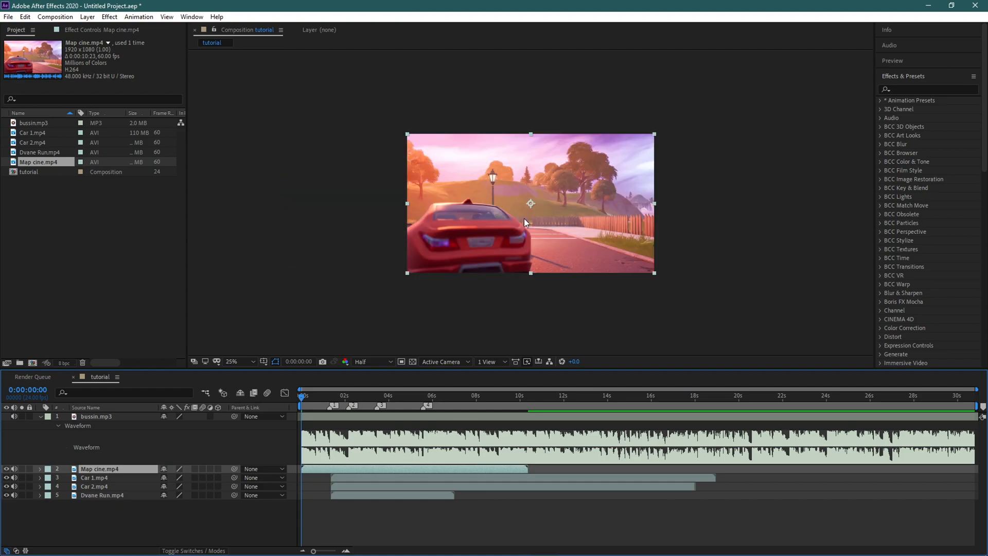
{"action": "double_click", "coordinate": [98, 468]}
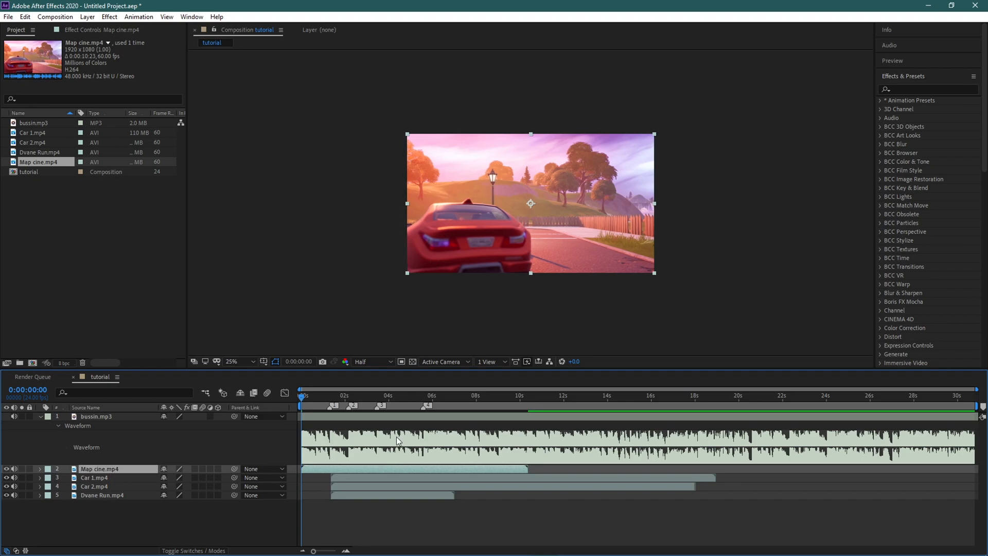
{"action": "left_click", "coordinate": [303, 395]}
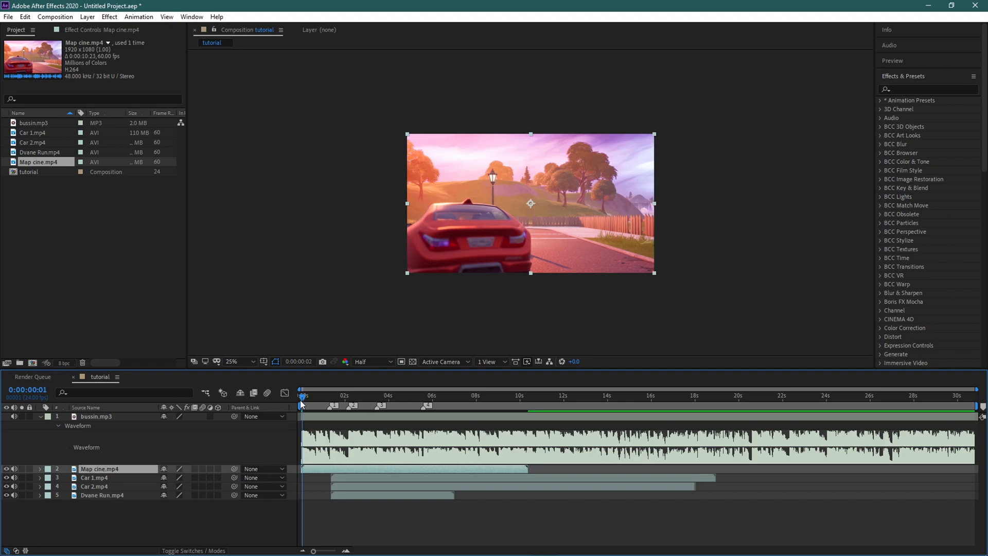
{"action": "left_click", "coordinate": [305, 395]}
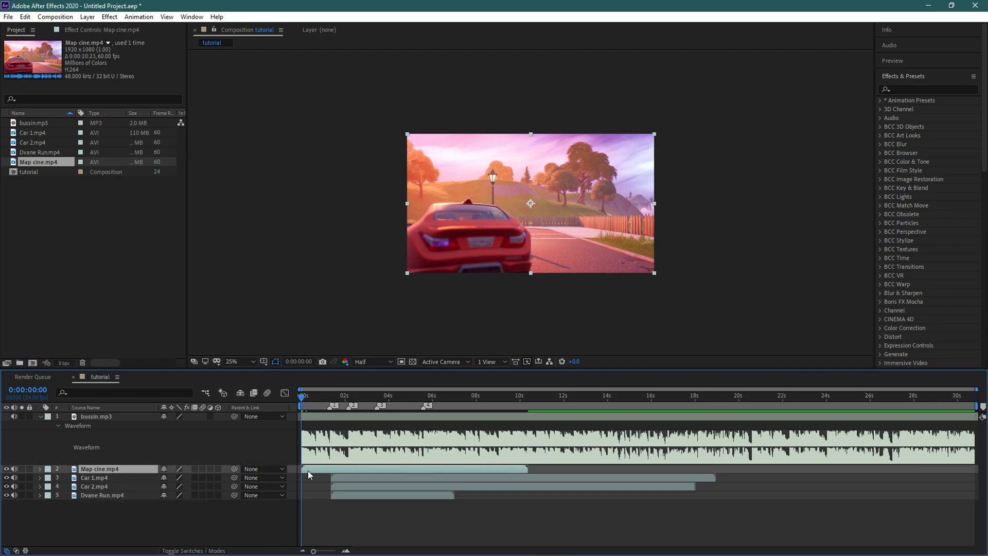
{"action": "left_click", "coordinate": [304, 395]}
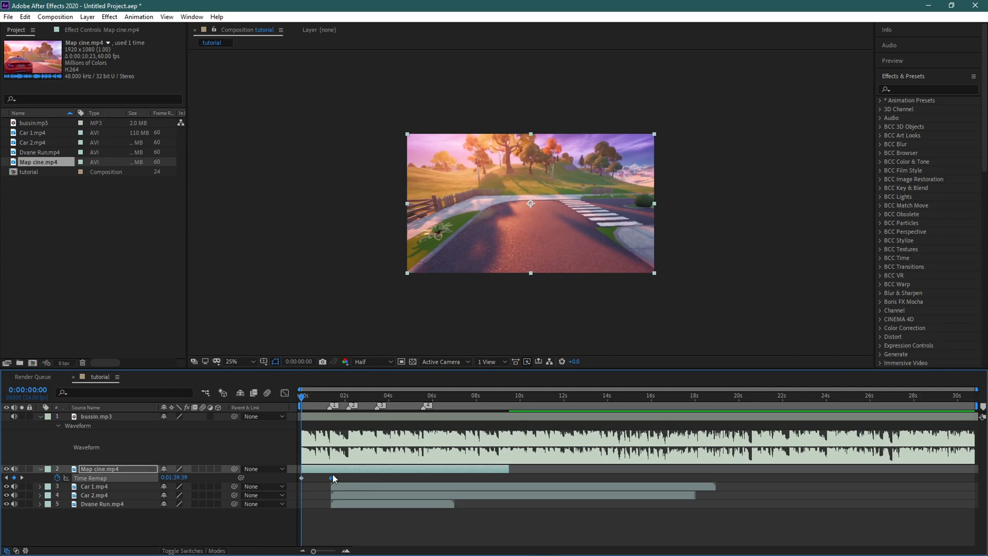
- Add a time-remap keyframe near 1:09 and trim Map cine's out point just after one second
{"action": "left_click", "coordinate": [330, 395]}
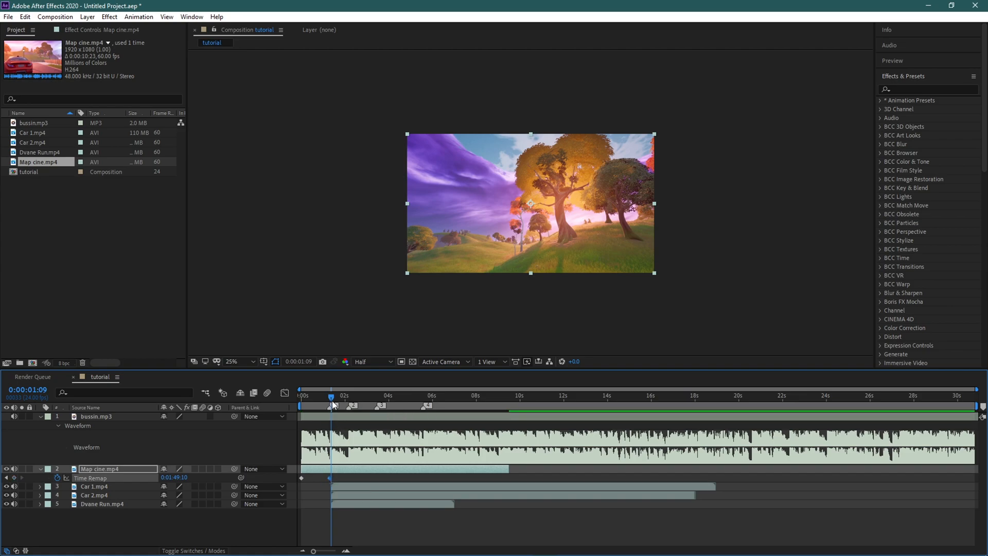
{"action": "left_click", "coordinate": [329, 397]}
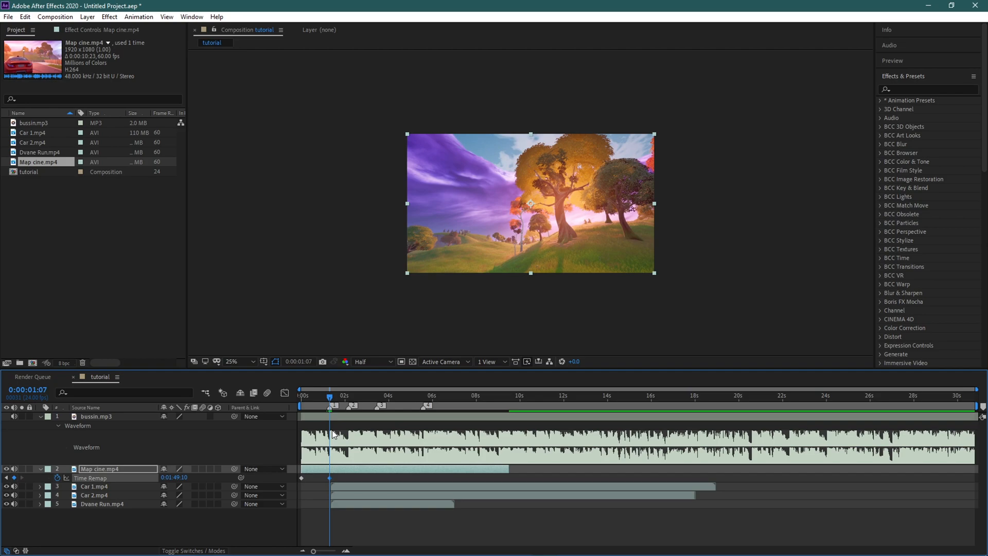
{"action": "left_click", "coordinate": [94, 486]}
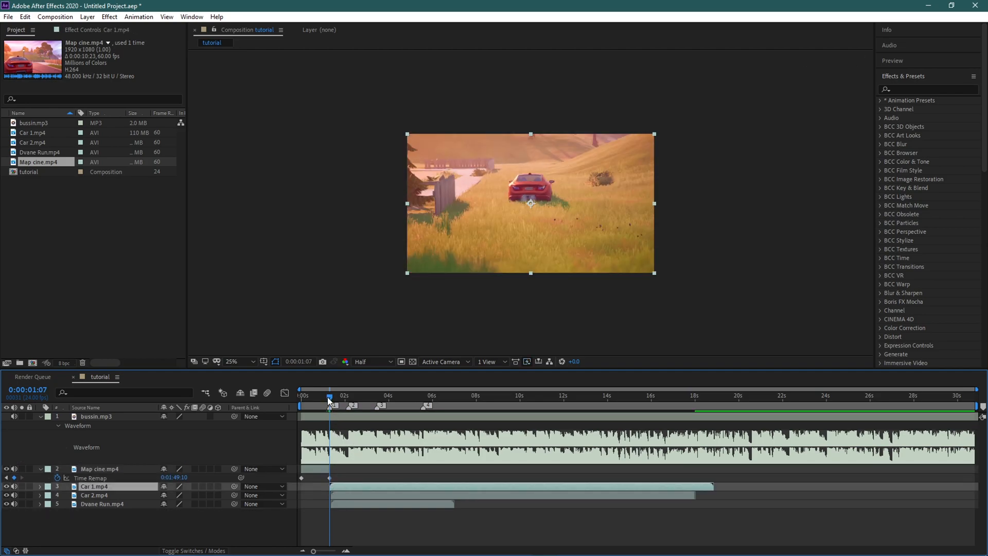
- Enable Time Remapping on Car 1.mp4 with keyframes and split it at about 2 seconds
{"action": "left_click", "coordinate": [346, 395]}
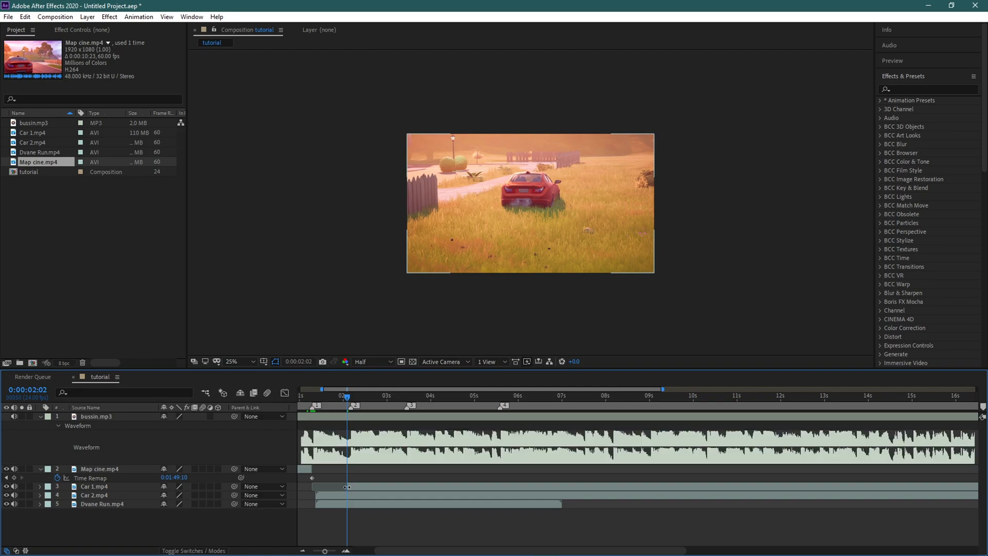
{"action": "left_click", "coordinate": [93, 486]}
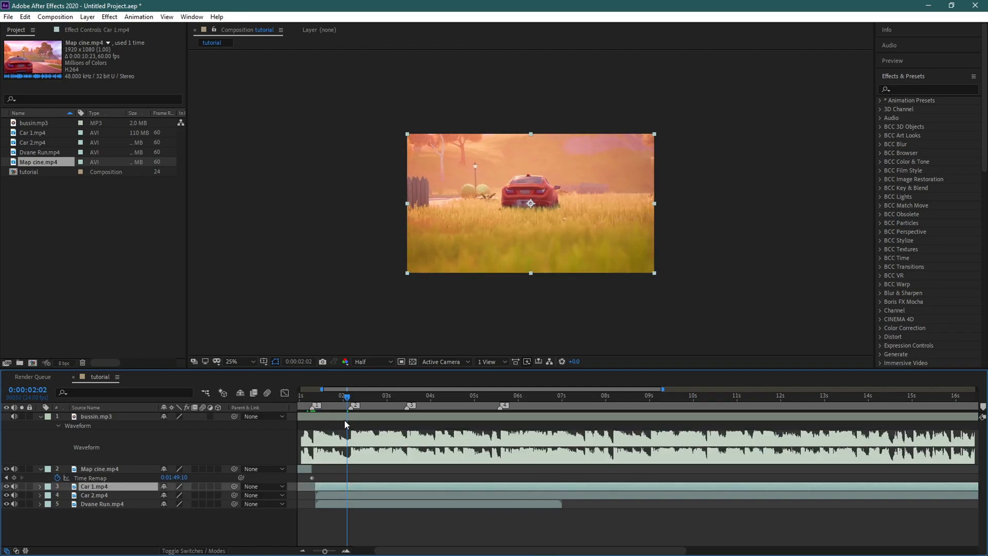
{"action": "left_click", "coordinate": [311, 395]}
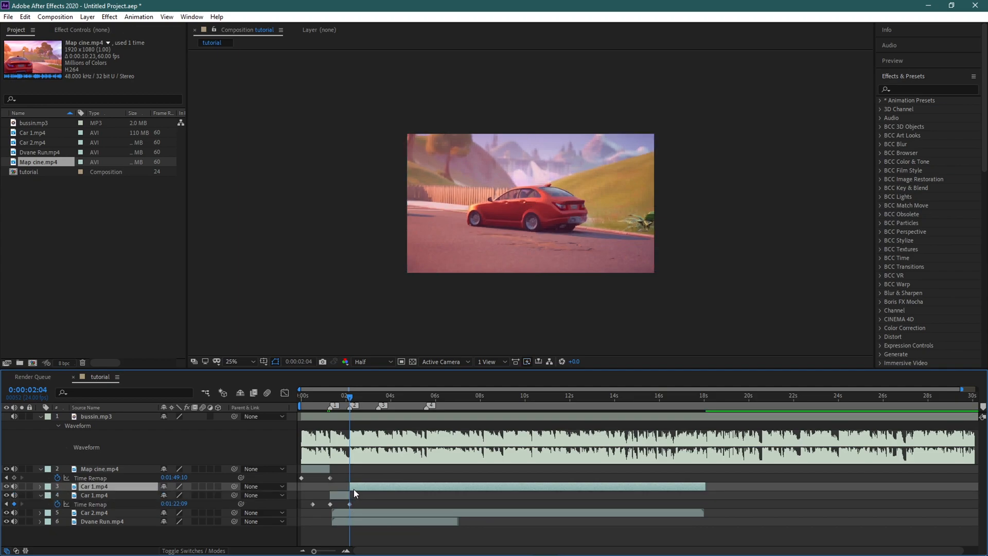
{"action": "left_click", "coordinate": [95, 503]}
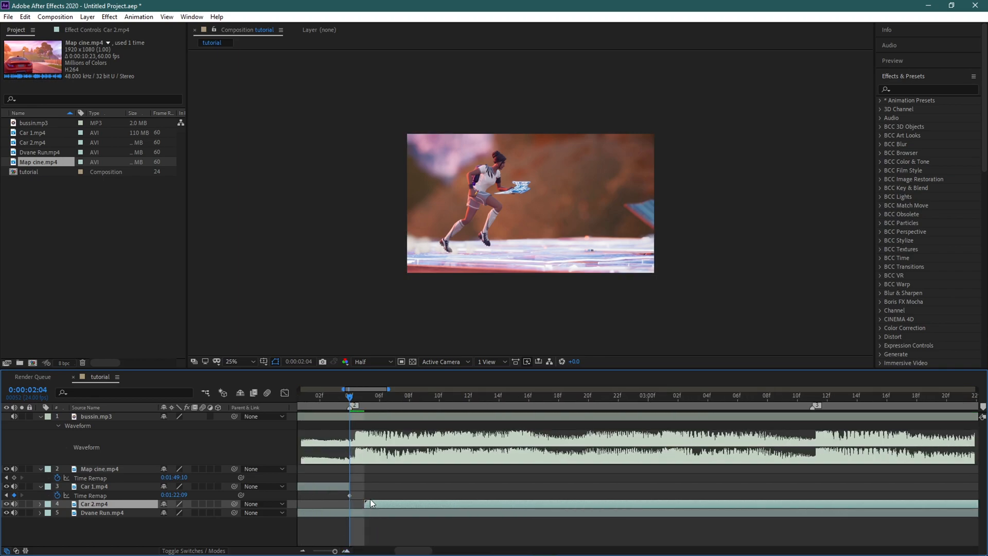
- Delete the extra Car 1 piece and time-remap Car 2.mp4 starting at Car 1's out point
{"action": "left_click", "coordinate": [438, 395]}
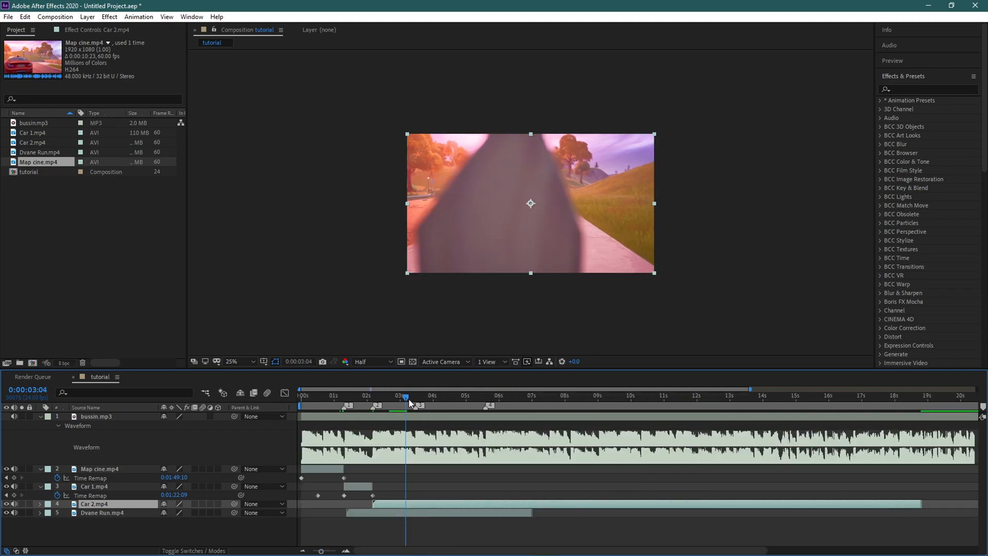
{"action": "left_click", "coordinate": [485, 395]}
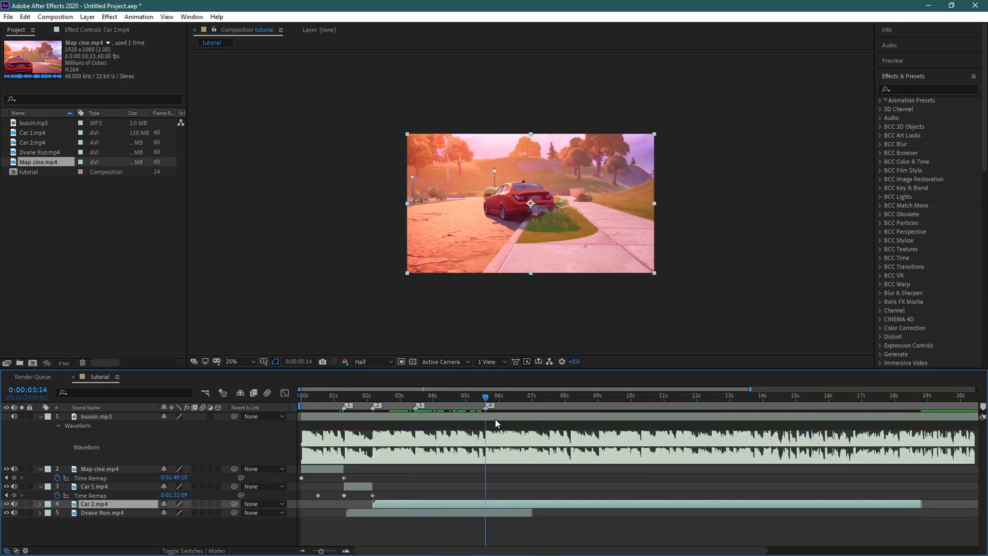
{"action": "left_click", "coordinate": [451, 395]}
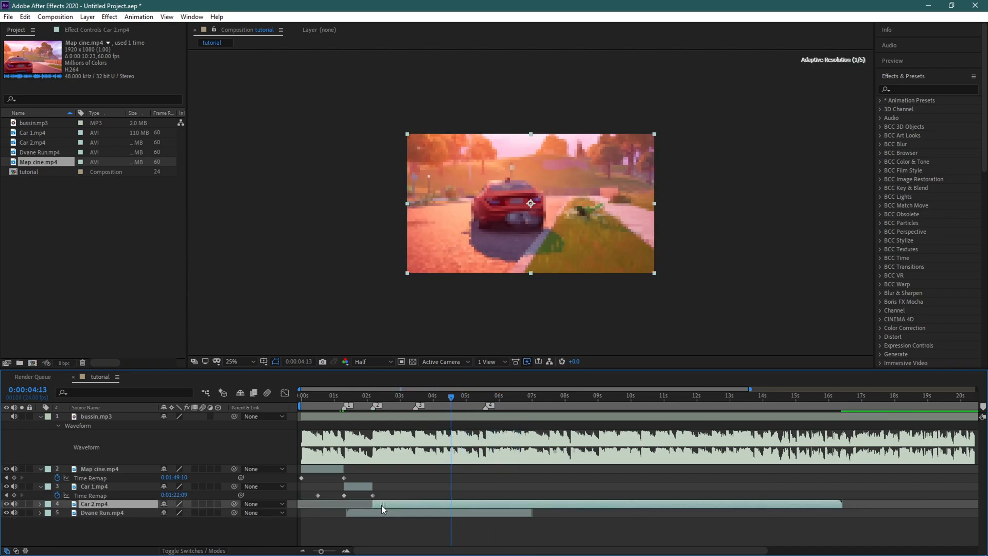
{"action": "left_click", "coordinate": [372, 395]}
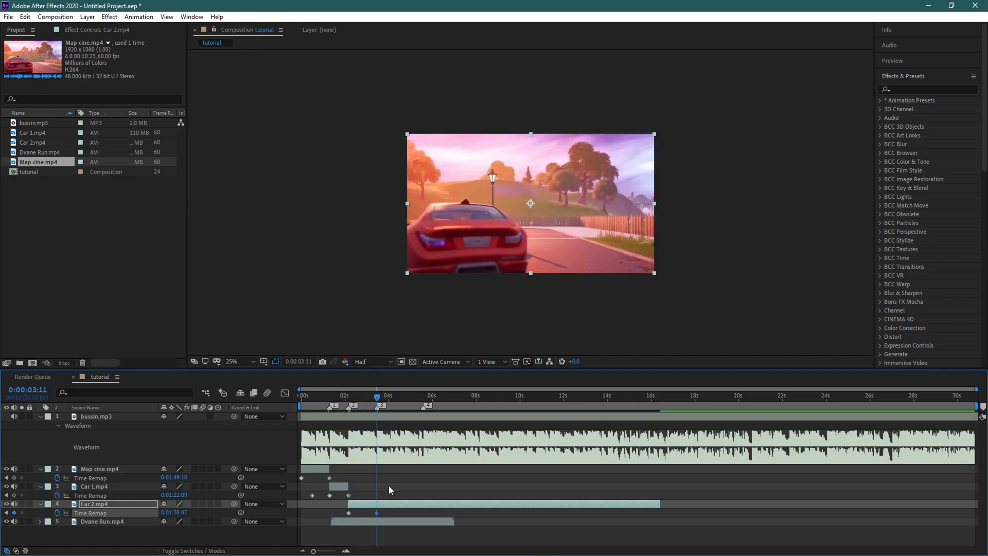
- Select Dvane Run.mp4 and place it to start right at Car 2's out point
{"action": "left_click", "coordinate": [102, 521]}
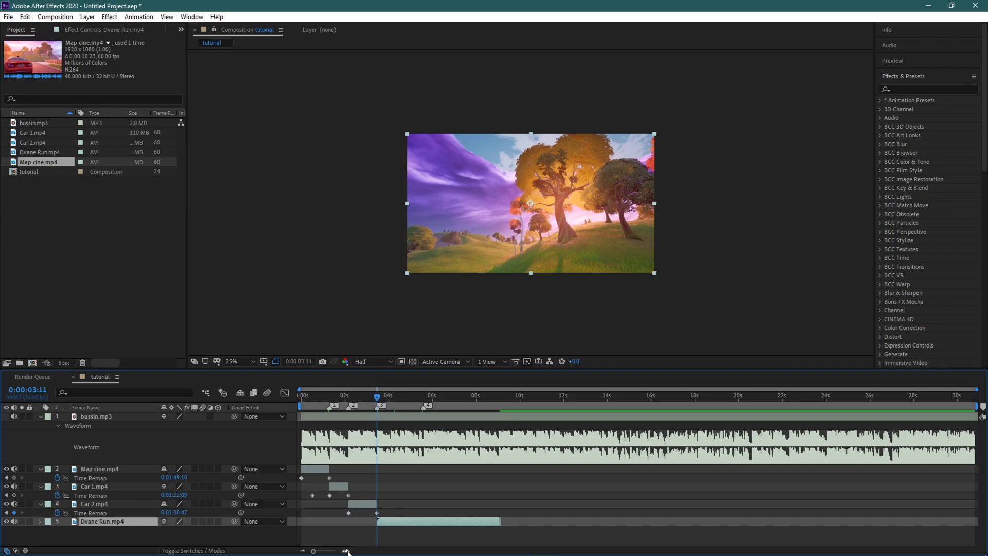
{"action": "mouse_move", "coordinate": [306, 553]}
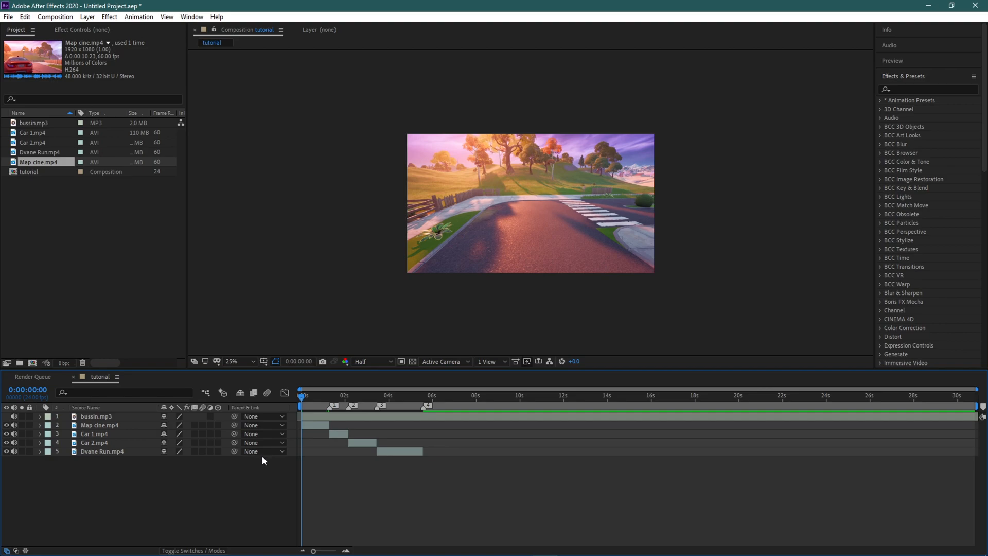
- Create a solid named Black Bars and apply the Motion Tile effect to it
{"action": "left_click", "coordinate": [86, 16]}
{"action": "type", "text": "Black Bafts"}
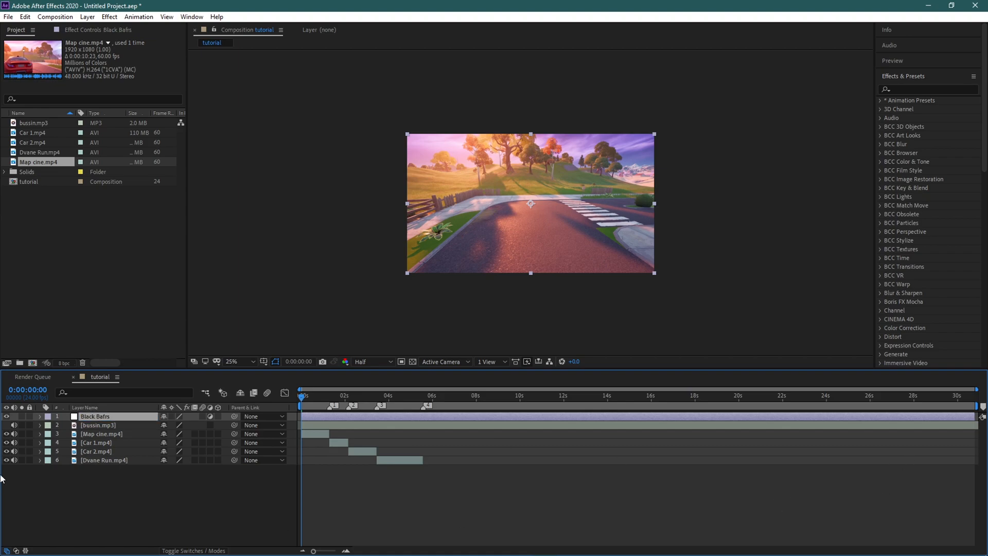
{"action": "double_click", "coordinate": [94, 416]}
{"action": "type", "text": "motion tile"}
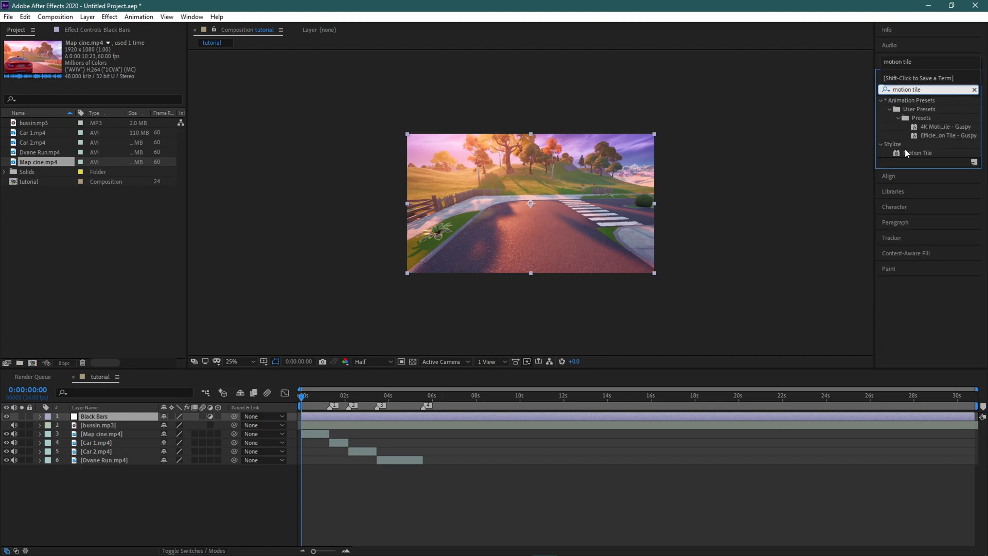
{"action": "double_click", "coordinate": [917, 152]}
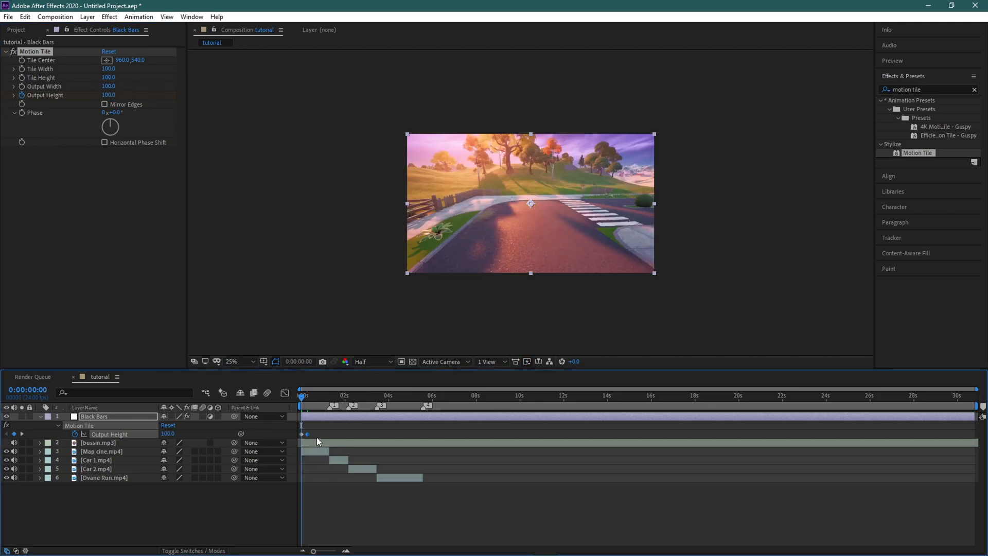
{"action": "mouse_move", "coordinate": [279, 482]}
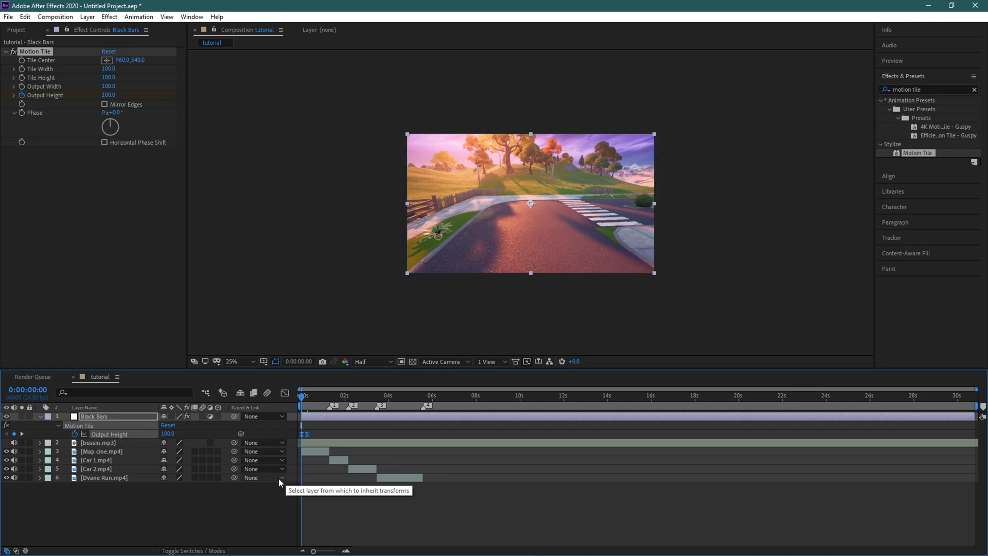
- Keyframe Motion Tile's Output Height down to 85 so black bars close in top and bottom
{"action": "left_click", "coordinate": [513, 327]}
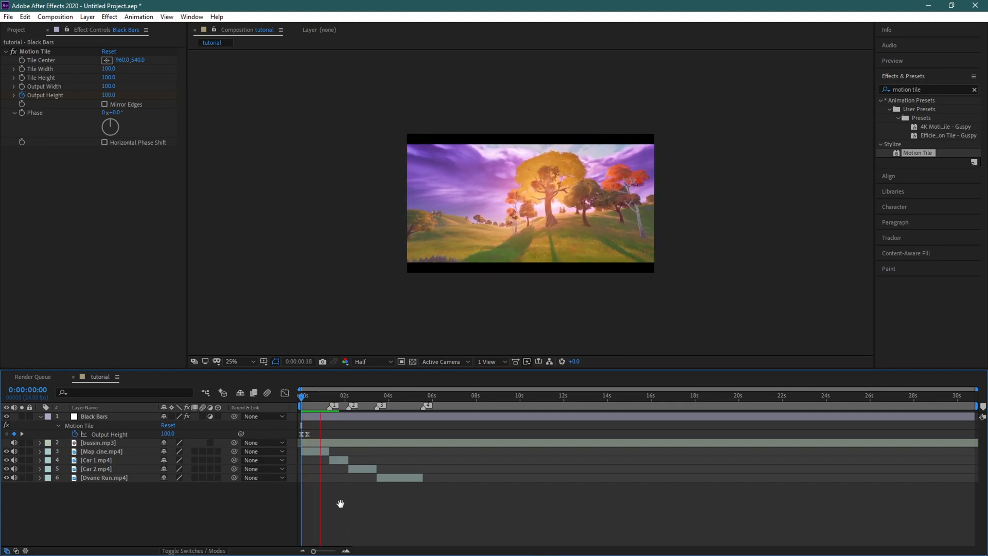
{"action": "left_click", "coordinate": [101, 451]}
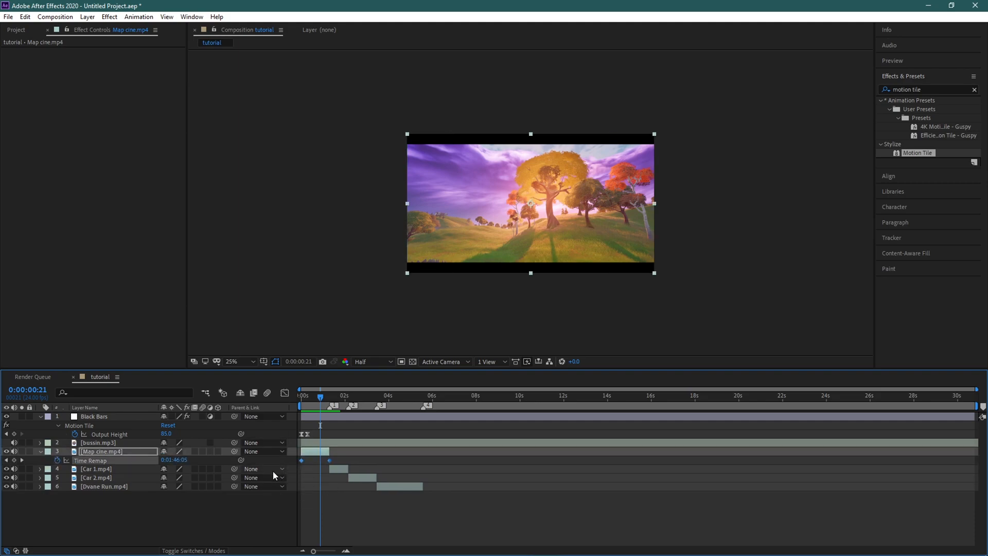
{"action": "mouse_move", "coordinate": [284, 392]}
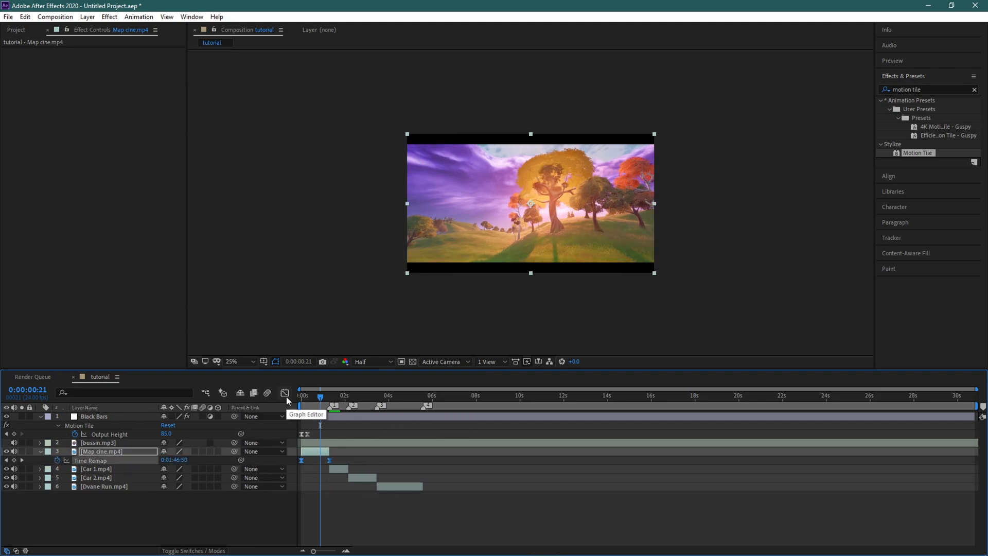
- Ease Map cine.mp4's Time Remap keyframes on the speed graph, then return to layer bars
{"action": "left_click", "coordinate": [284, 393]}
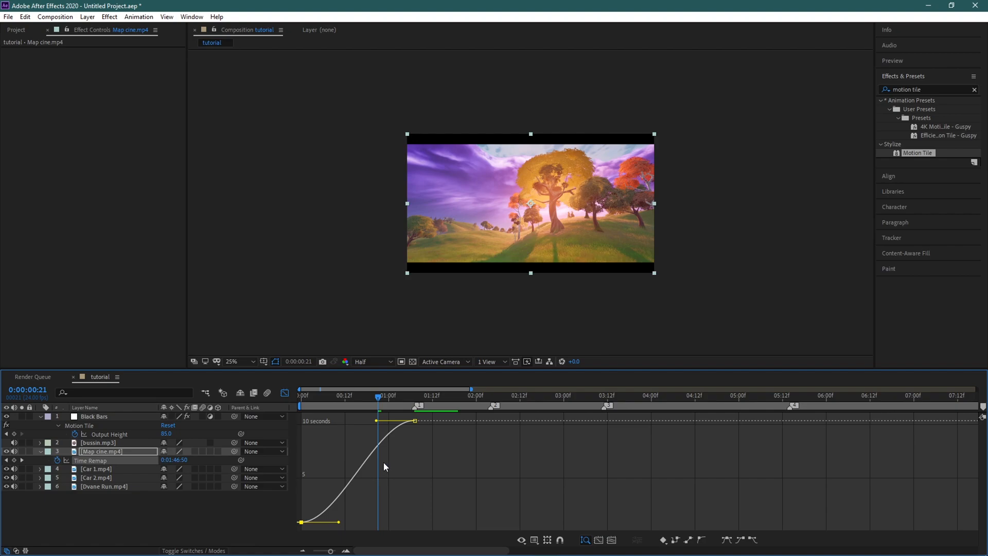
{"action": "left_click", "coordinate": [584, 539]}
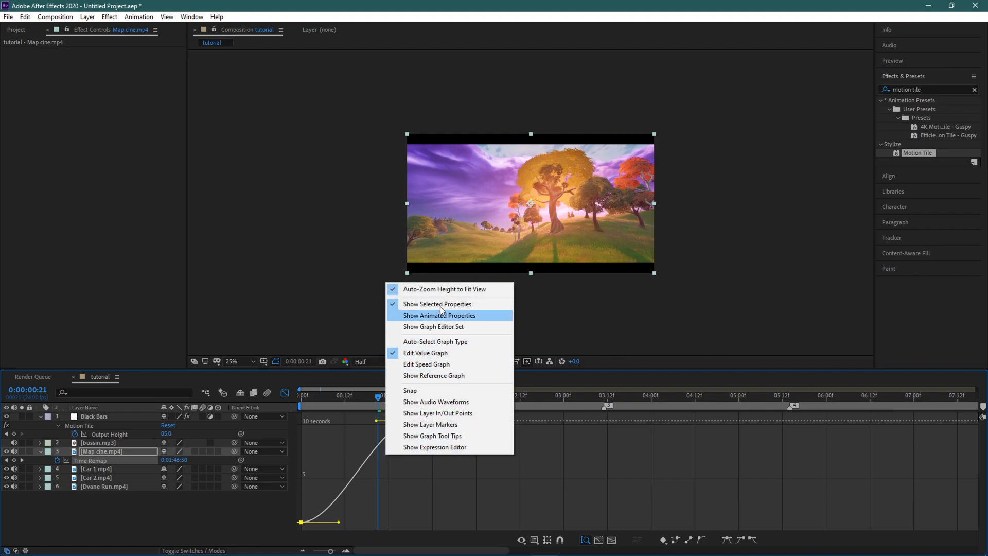
{"action": "mouse_move", "coordinate": [439, 365]}
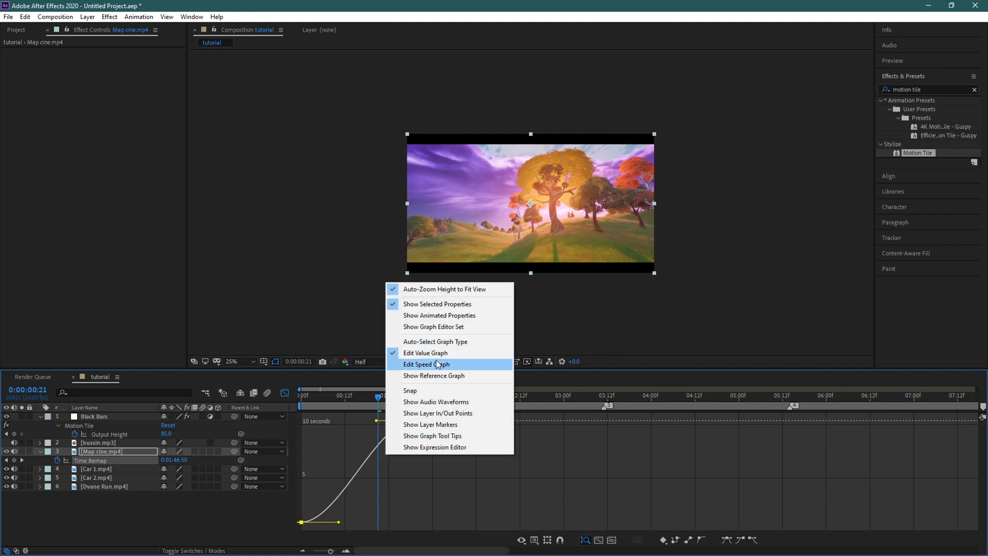
{"action": "left_click", "coordinate": [426, 352]}
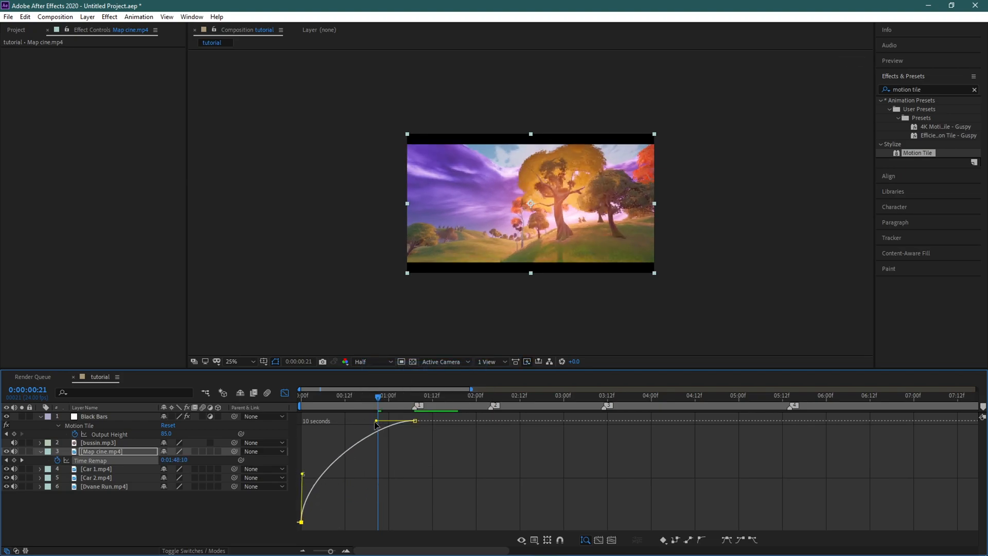
{"action": "left_click", "coordinate": [584, 539]}
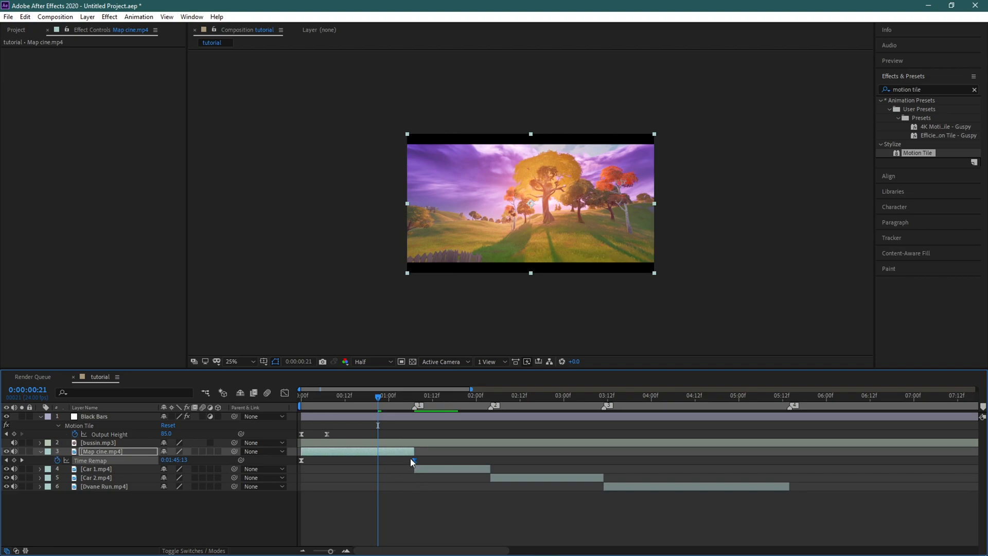
{"action": "left_click", "coordinate": [94, 468]}
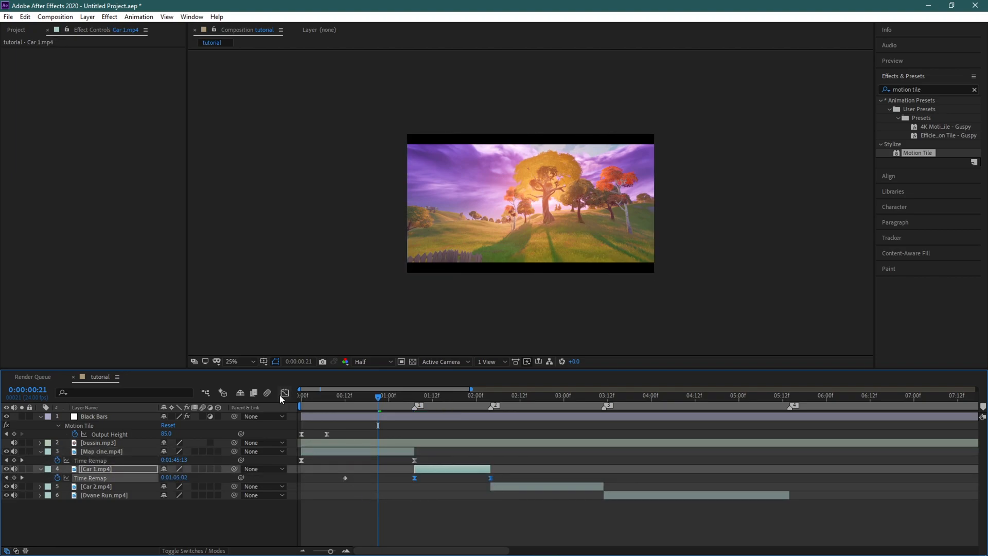
- Ease the Car 2 and Dvane Run Time Remap speed curves in the Graph Editor
{"action": "left_click", "coordinate": [285, 393]}
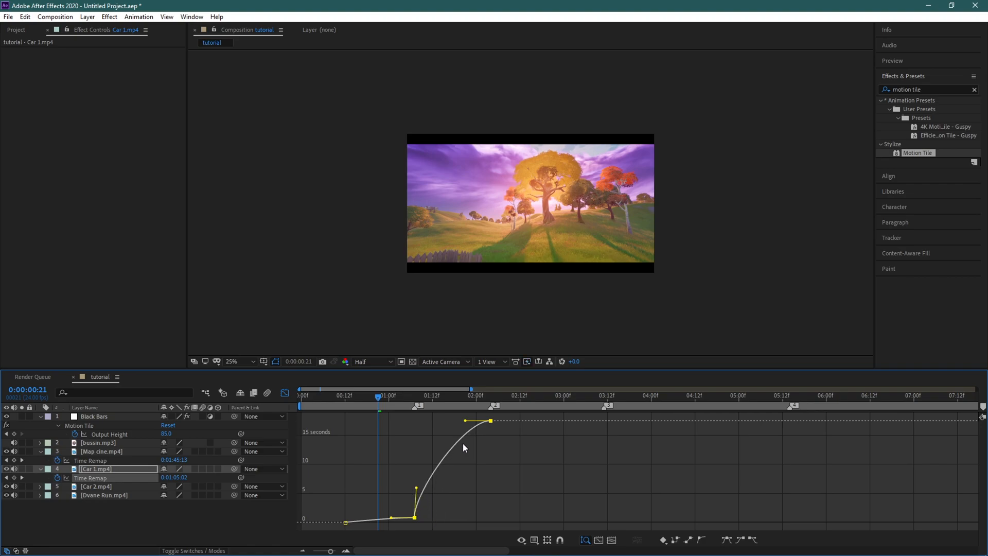
{"action": "left_click", "coordinate": [285, 393]}
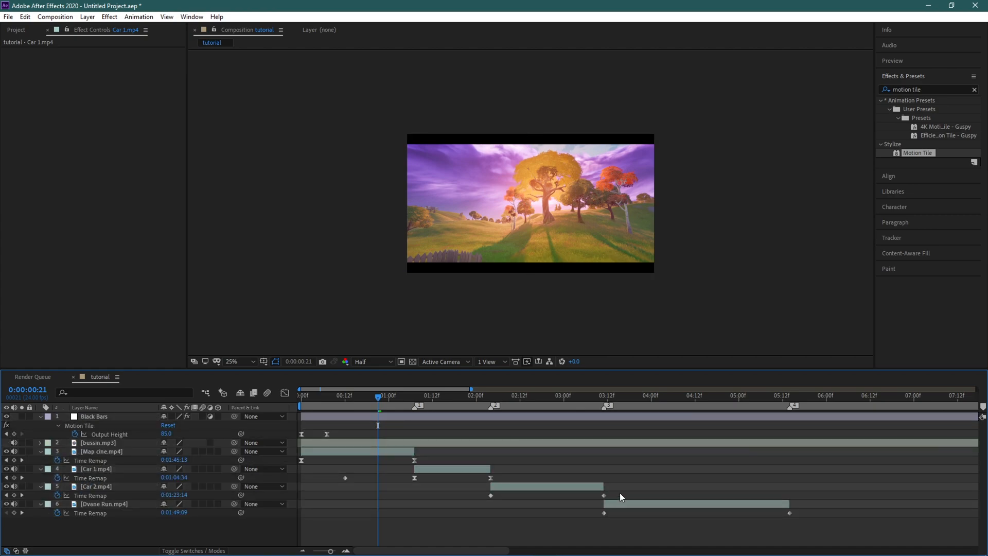
{"action": "left_click", "coordinate": [95, 486]}
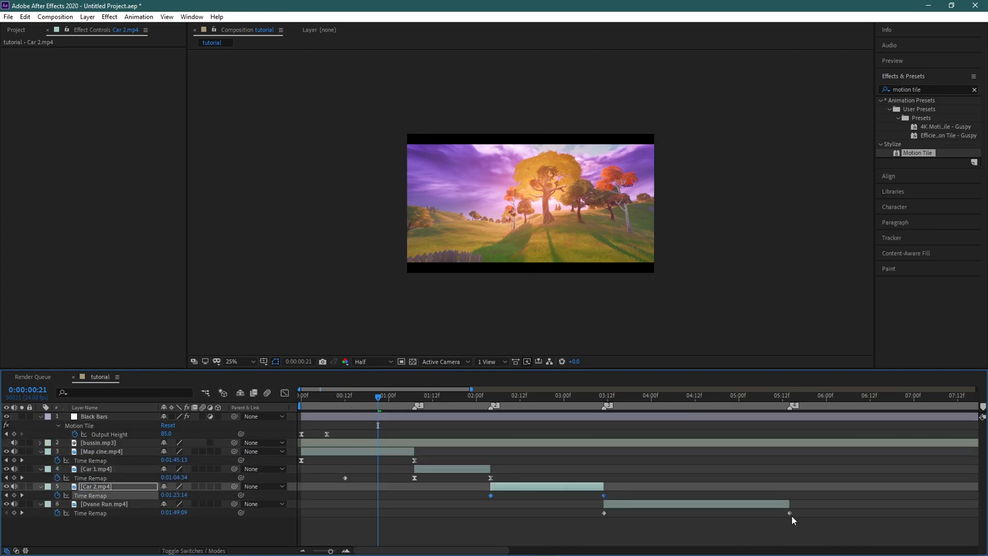
{"action": "left_click", "coordinate": [103, 503]}
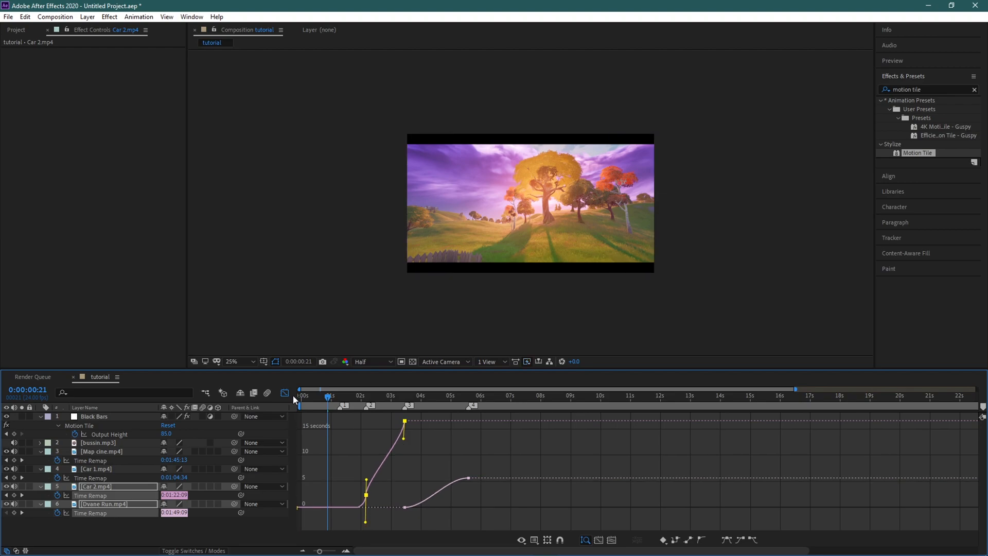
{"action": "left_click", "coordinate": [585, 540]}
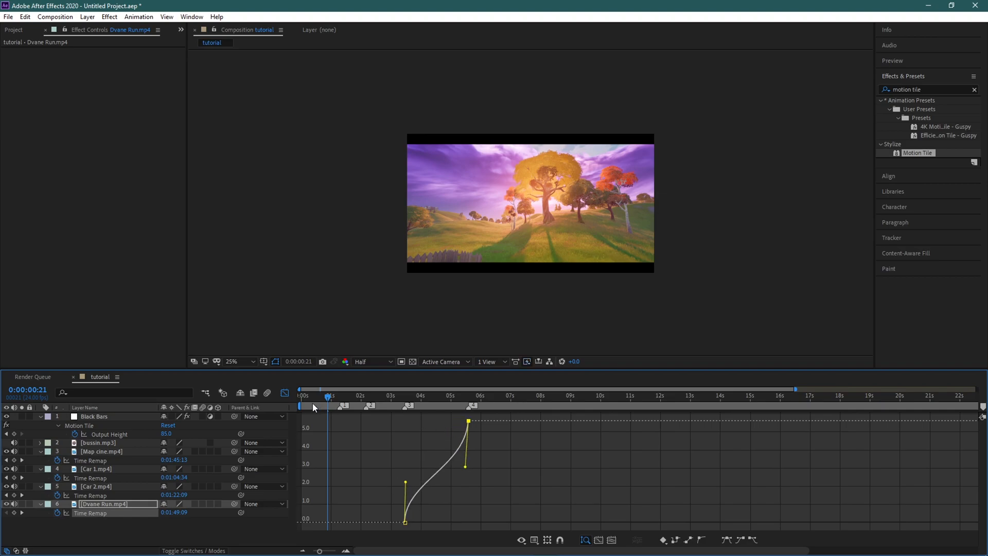
{"action": "left_click", "coordinate": [585, 541]}
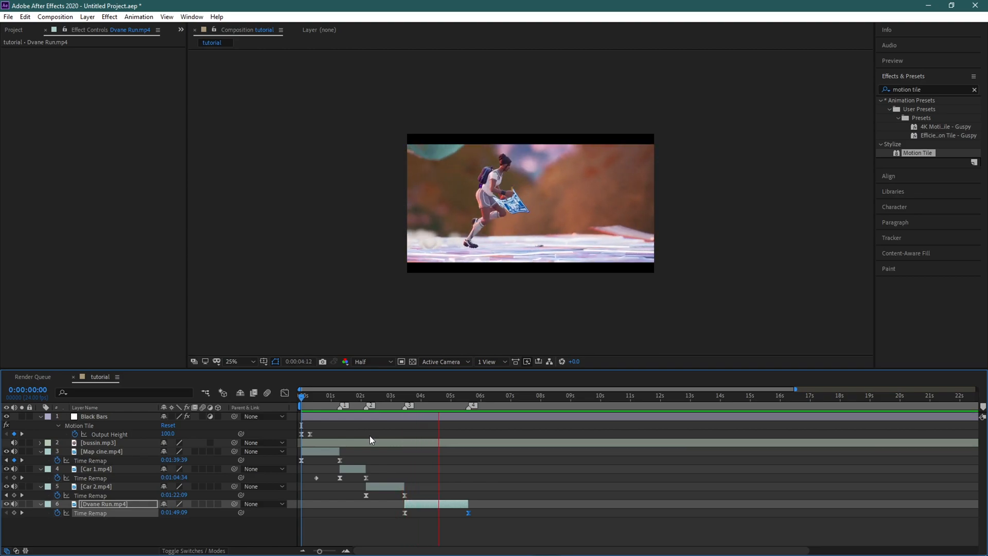
- Preview the composition, scrubbing through the Dvane Run and Car 1 sections
{"action": "left_click", "coordinate": [372, 396]}
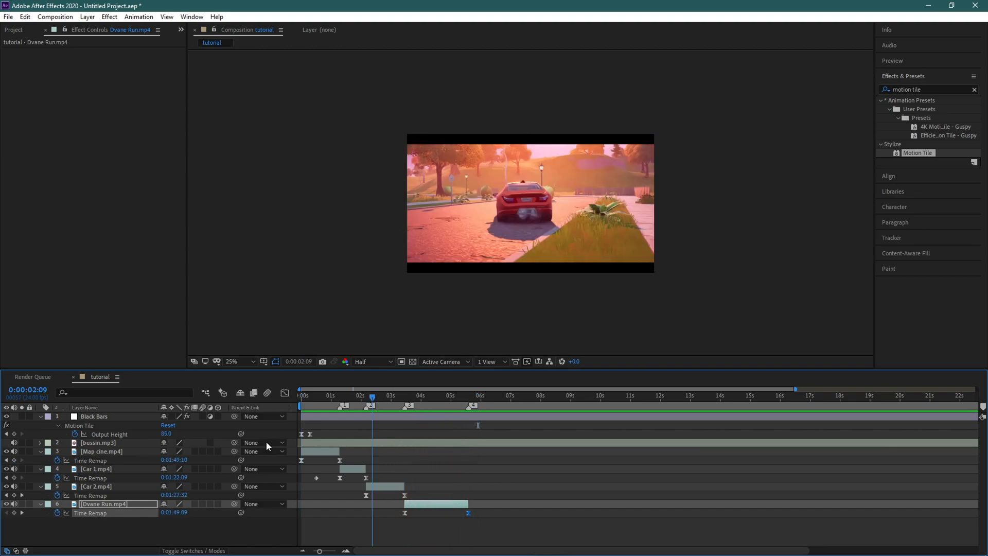
{"action": "left_click", "coordinate": [302, 395]}
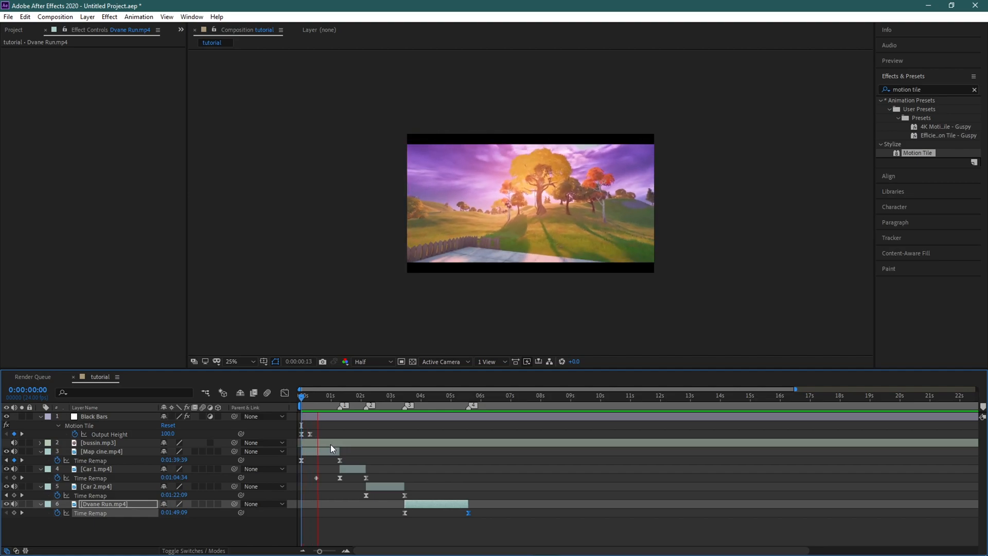
{"action": "left_click", "coordinate": [376, 395]}
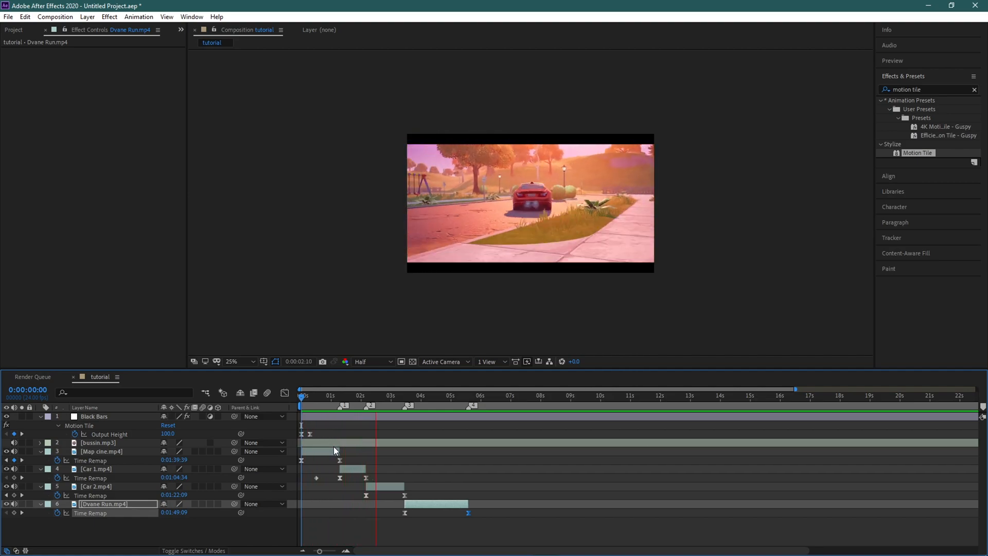
{"action": "left_click", "coordinate": [409, 395]}
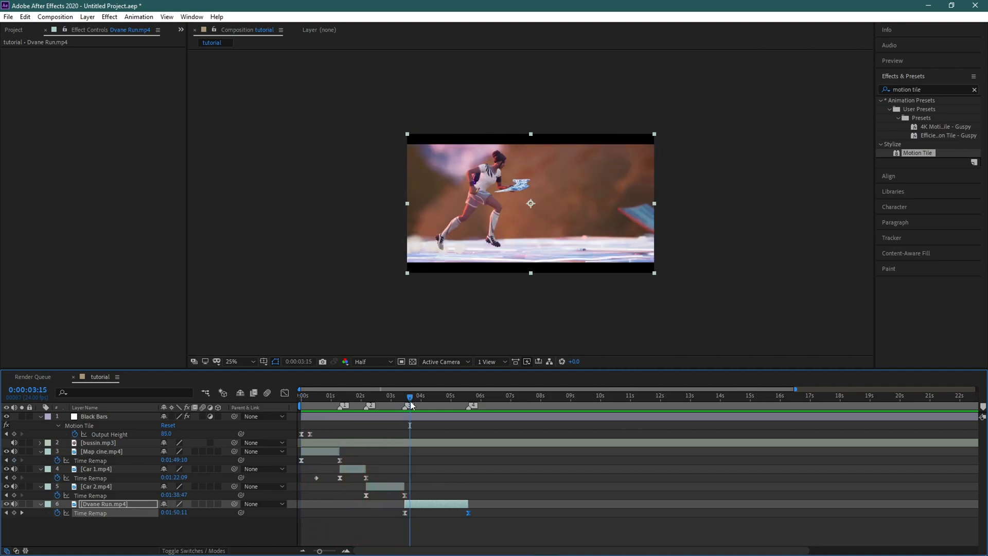
{"action": "left_click", "coordinate": [339, 395]}
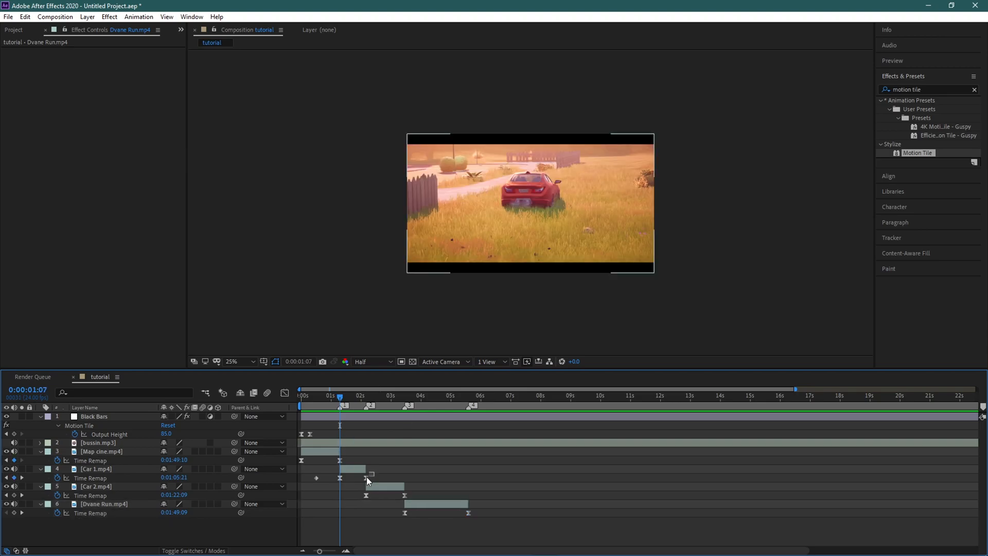
- Reshape Car 1's Time Remap speed curve to build gradually, then play it back
{"action": "left_click", "coordinate": [95, 469]}
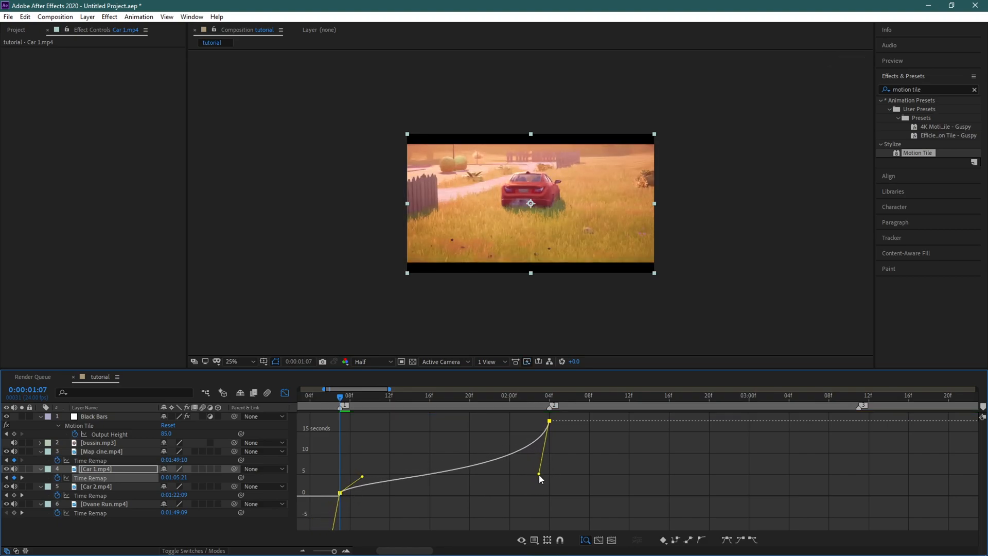
{"action": "left_click", "coordinate": [584, 540]}
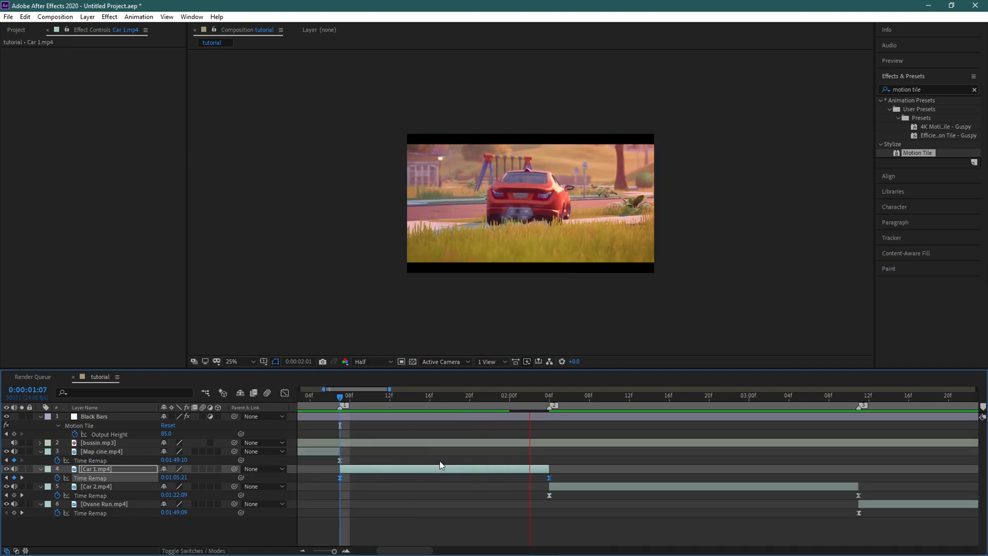
{"action": "left_click", "coordinate": [938, 395]}
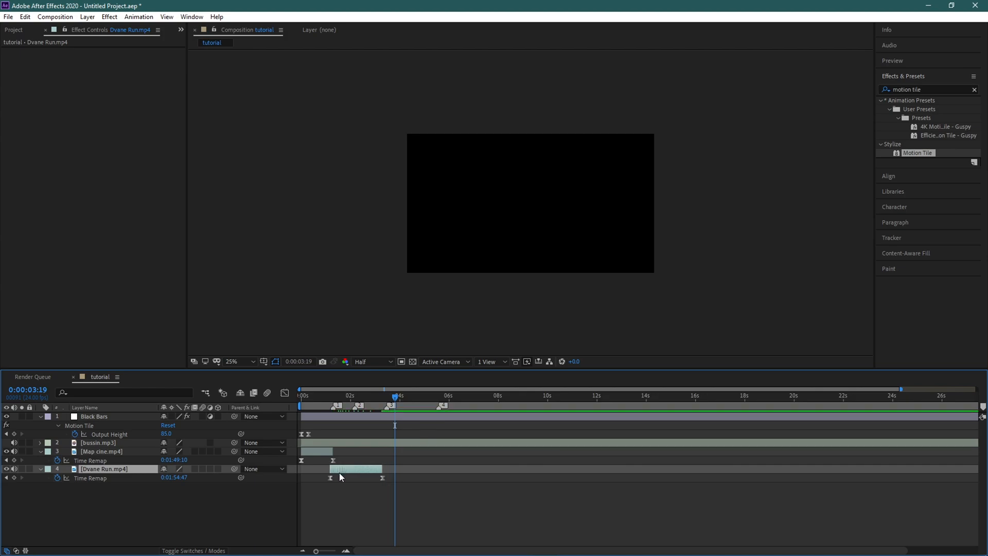
{"action": "mouse_move", "coordinate": [395, 402]}
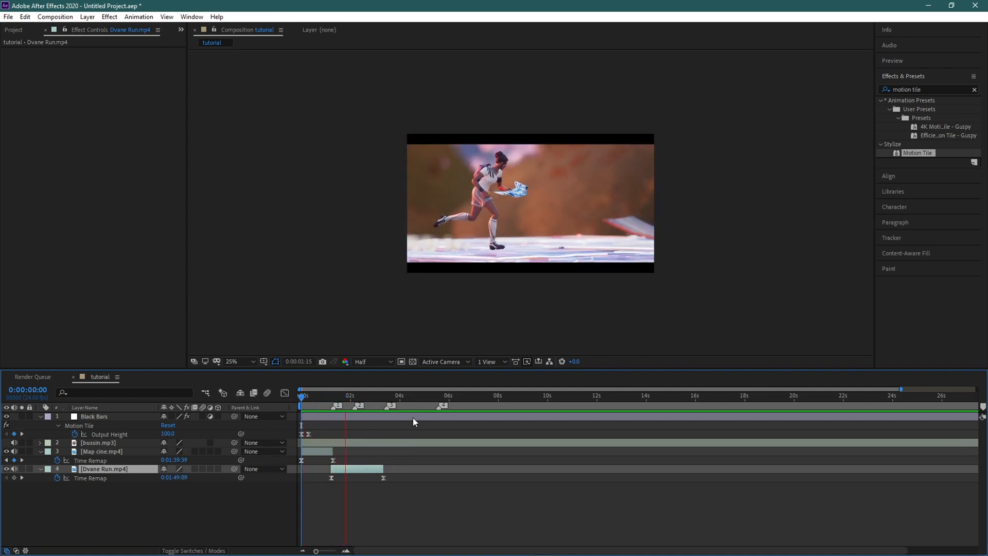
- With the car clips removed, review Dvane Run's speed curve in the Graph Editor
{"action": "left_click", "coordinate": [353, 395]}
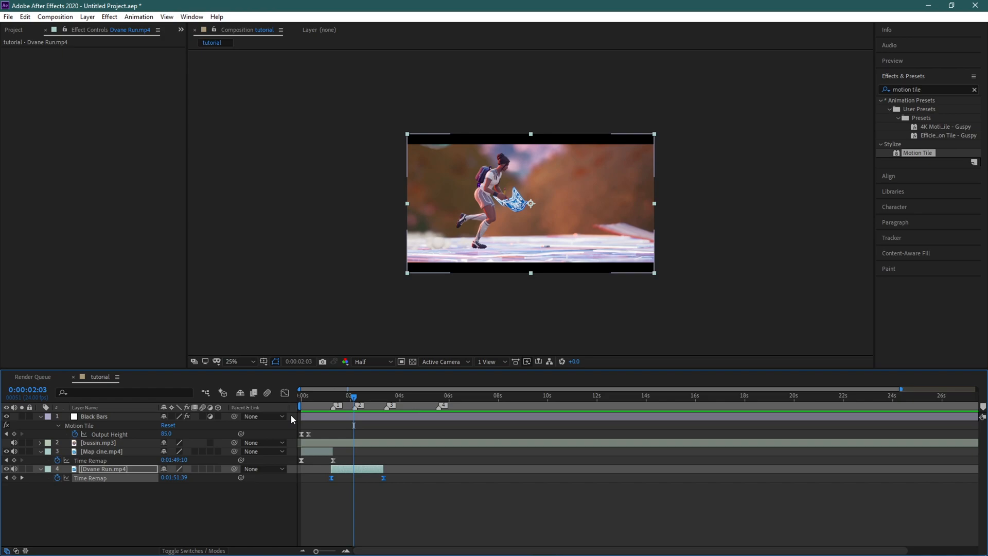
{"action": "left_click", "coordinate": [284, 392]}
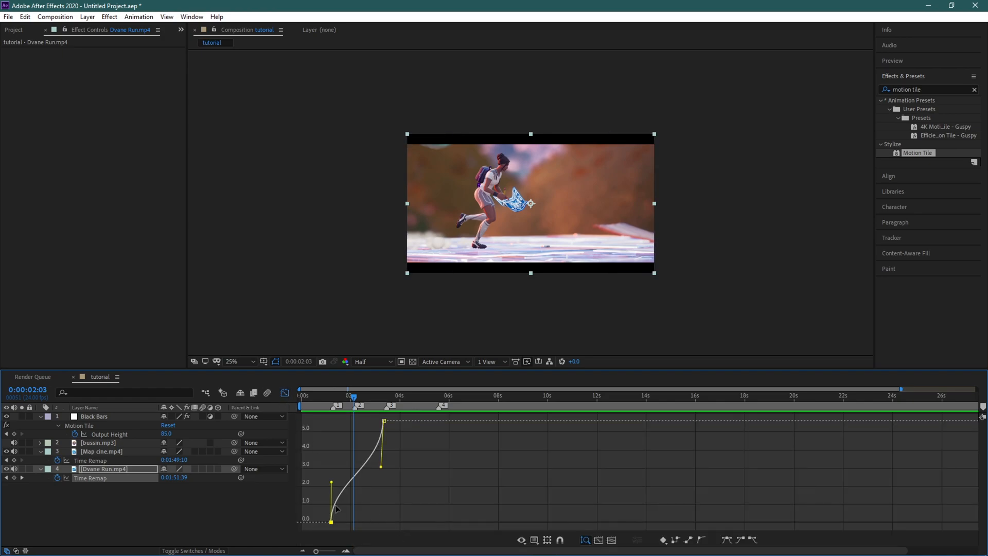
{"action": "left_click", "coordinate": [585, 540]}
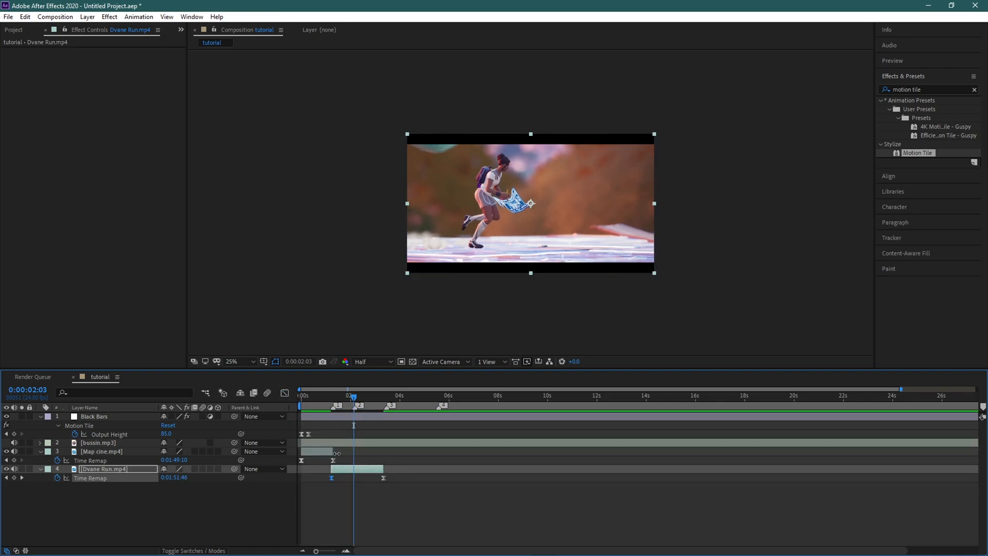
- Check Map cine's speed curve, then play the edit back from the start
{"action": "left_click", "coordinate": [101, 450]}
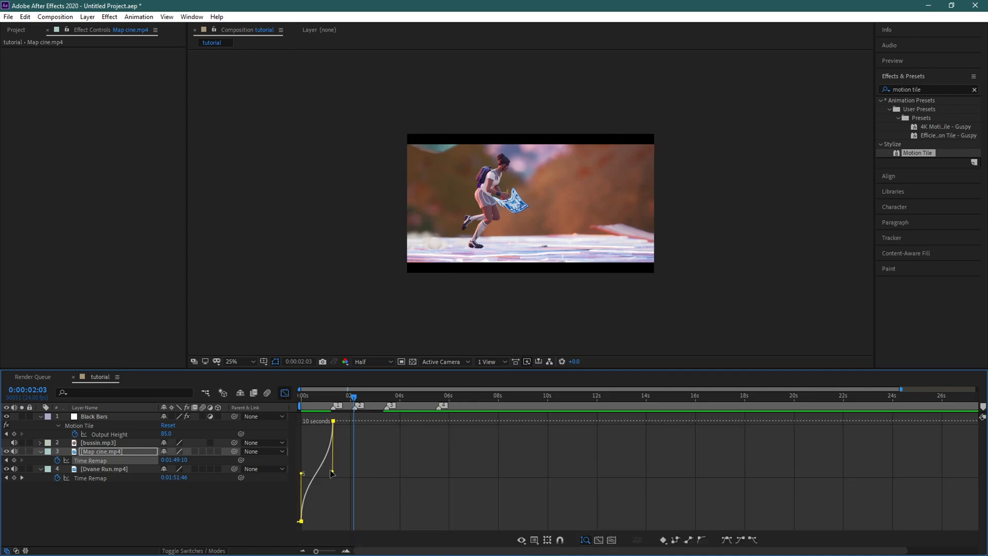
{"action": "left_click", "coordinate": [585, 539]}
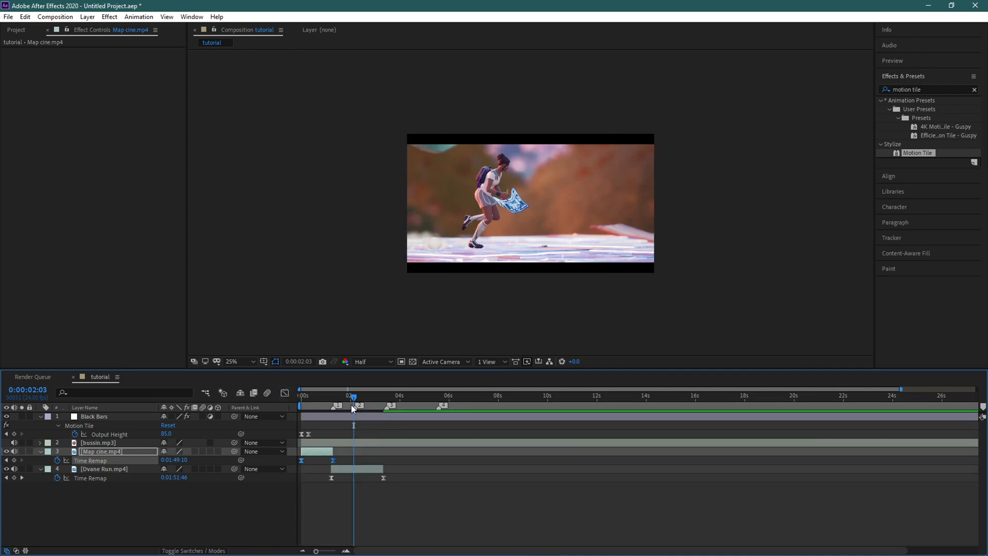
{"action": "left_click", "coordinate": [302, 395]}
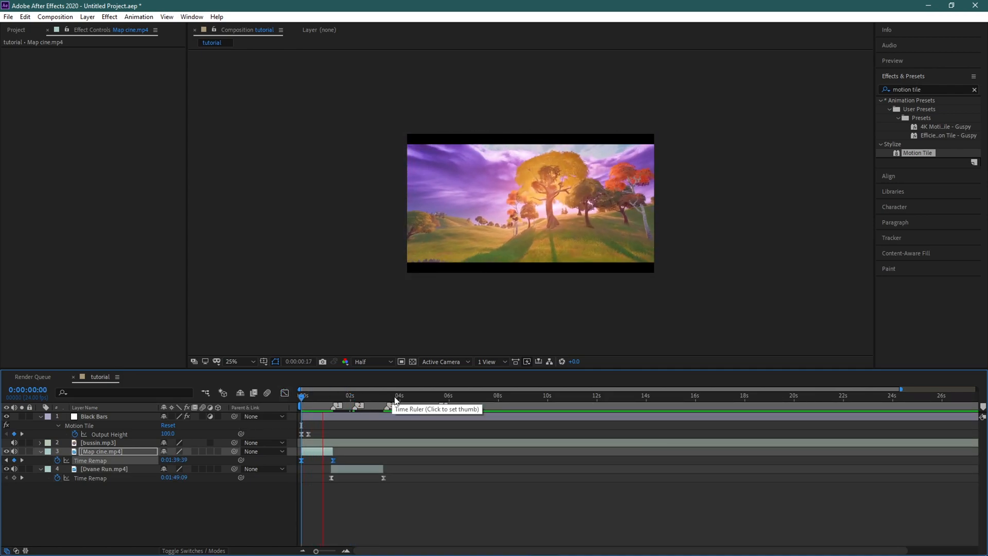
- Drag Dvane Run's last Time Remap keyframe earlier so the ramp finishes sooner
{"action": "left_click", "coordinate": [350, 395]}
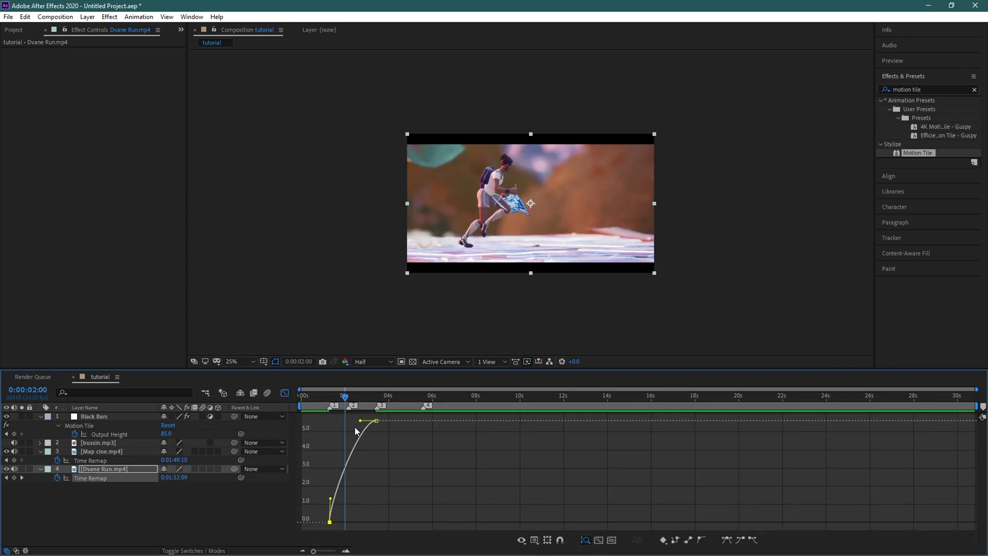
{"action": "left_click", "coordinate": [584, 540]}
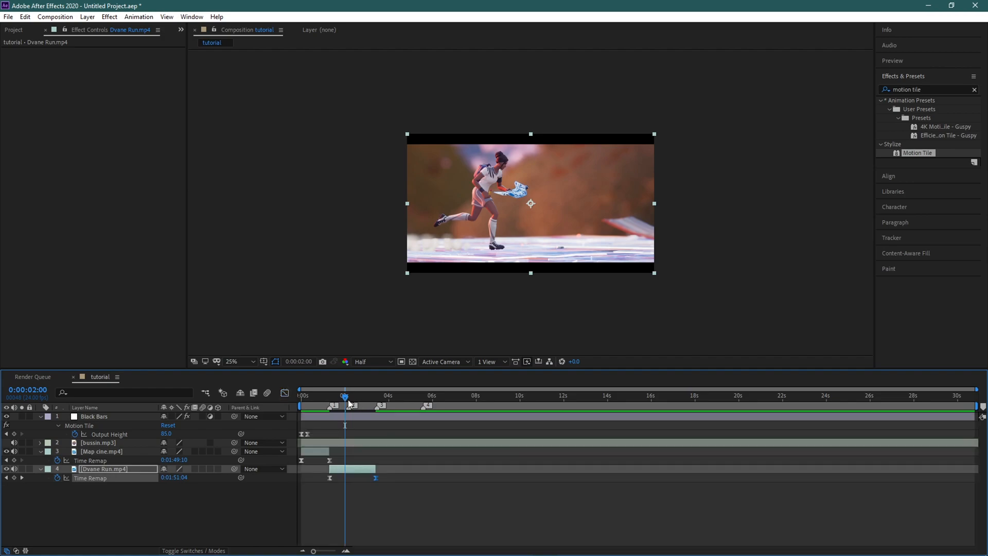
- Scrub around Dvane Run's new end near 3.5 seconds to check the result
{"action": "left_click", "coordinate": [303, 395]}
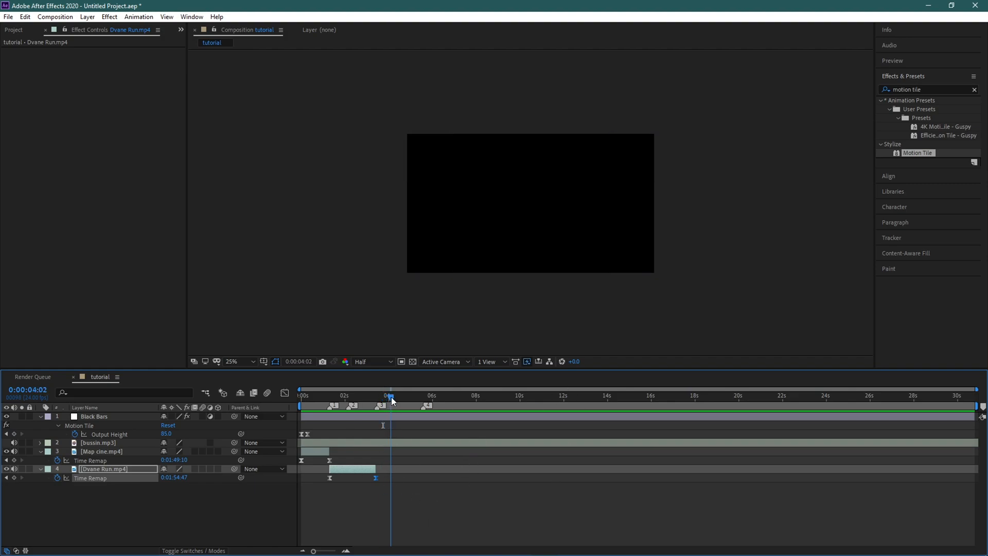
{"action": "left_click", "coordinate": [383, 395]}
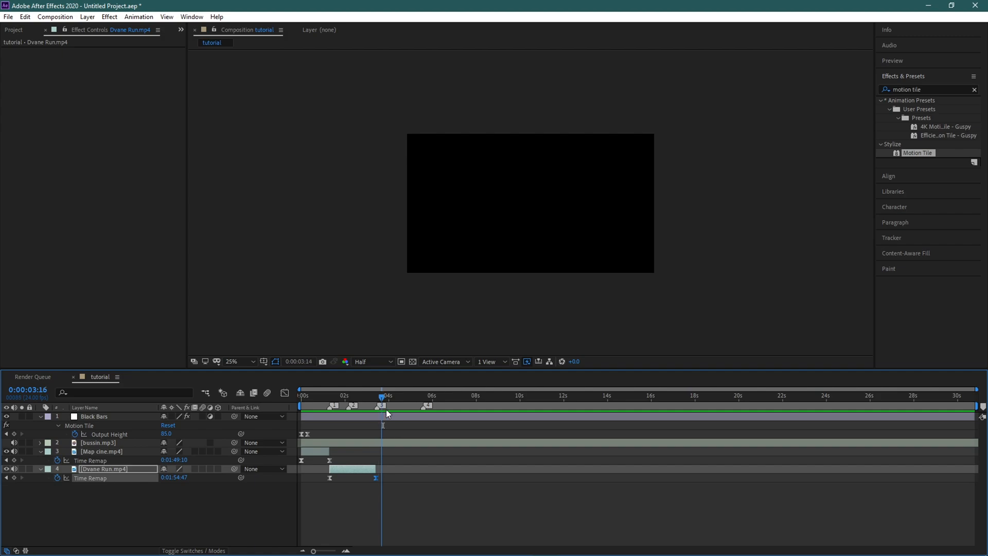
{"action": "left_click", "coordinate": [421, 395]}
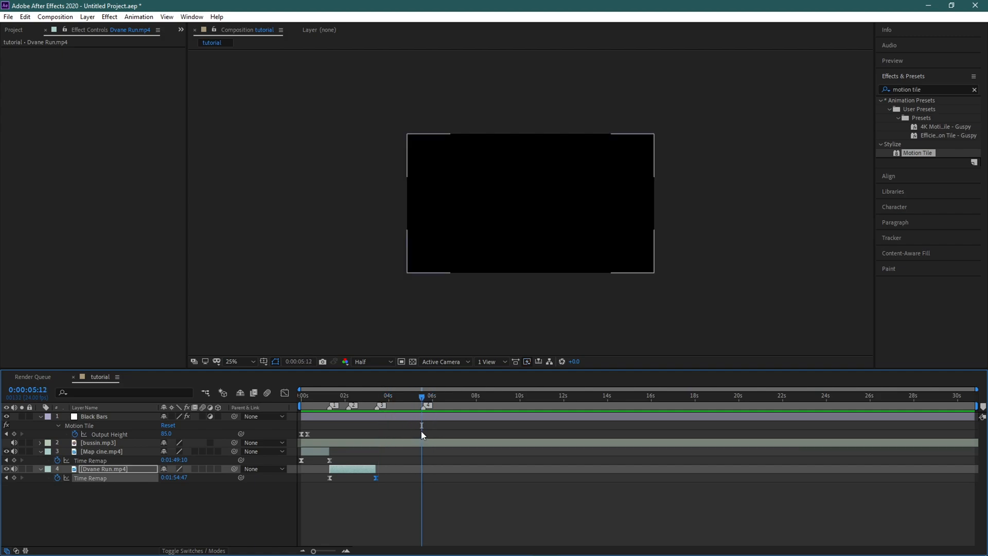